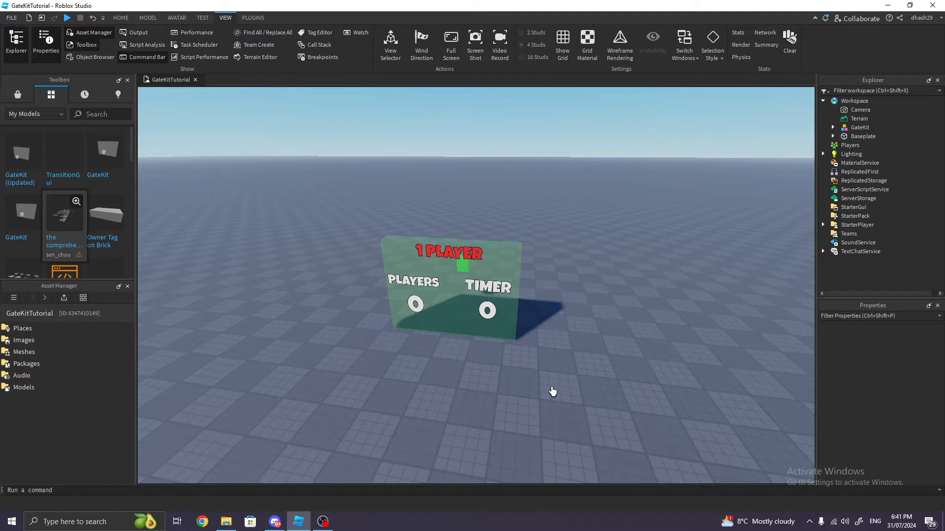
Publish the place to Roblox, creating a new experience called GateKit.
click(915, 5)
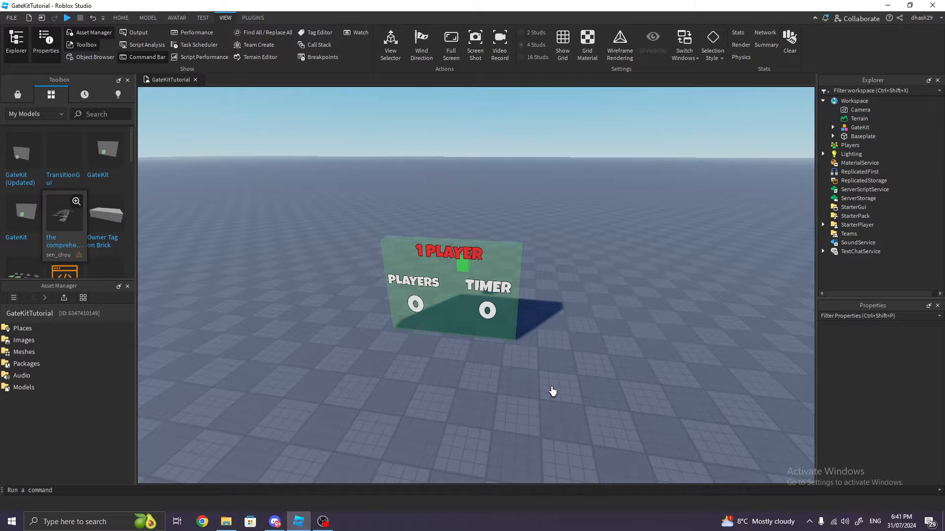
mouse_move(386, 371)
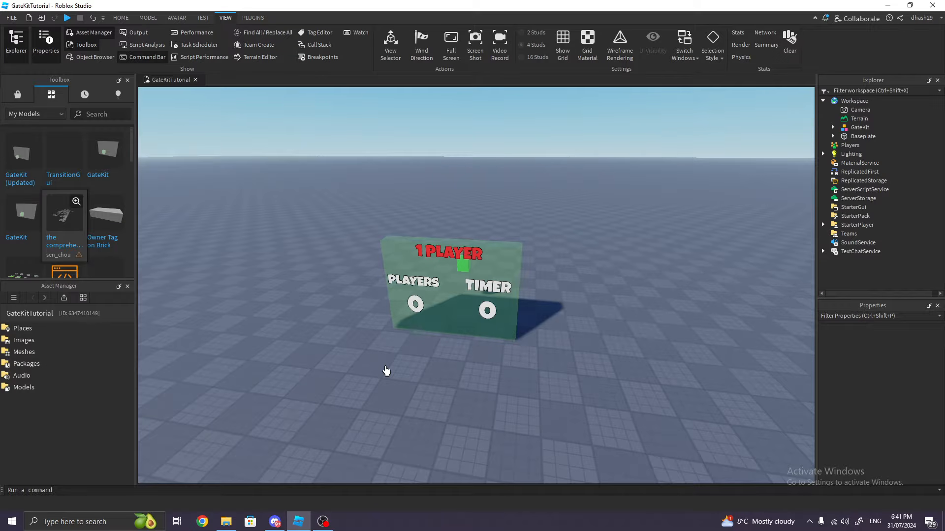
mouse_move(199, 233)
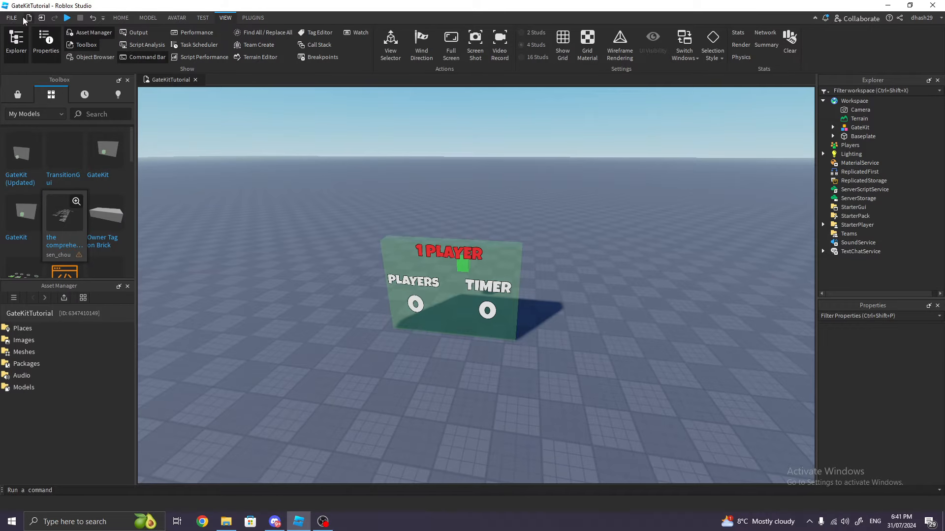
click(10, 17)
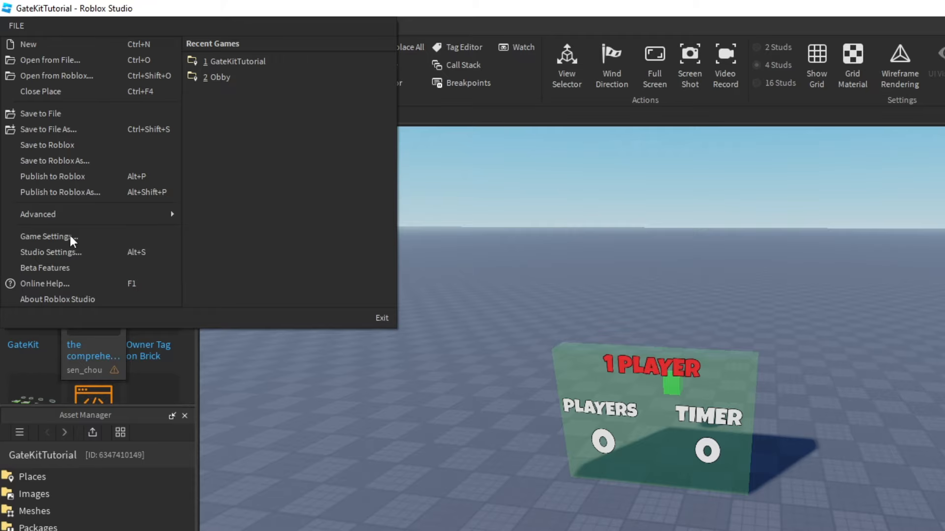
click(53, 176)
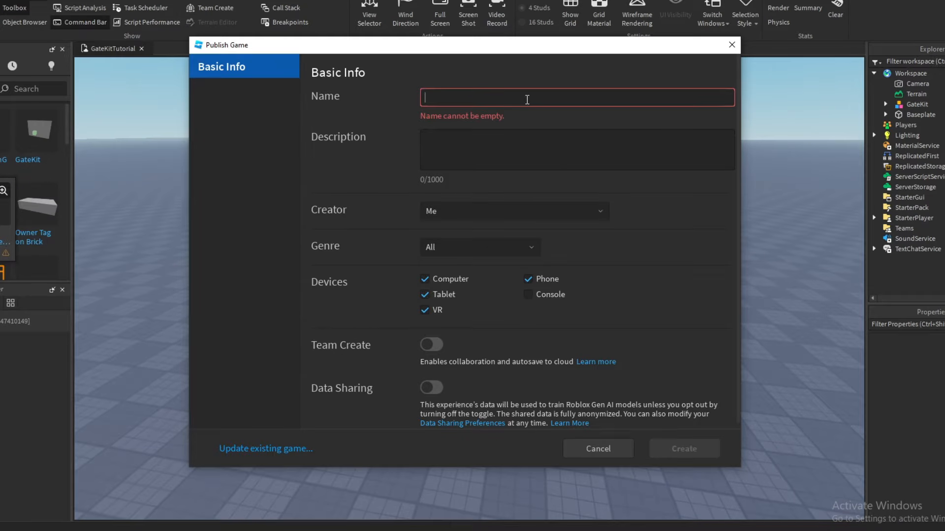
text(GateKit)
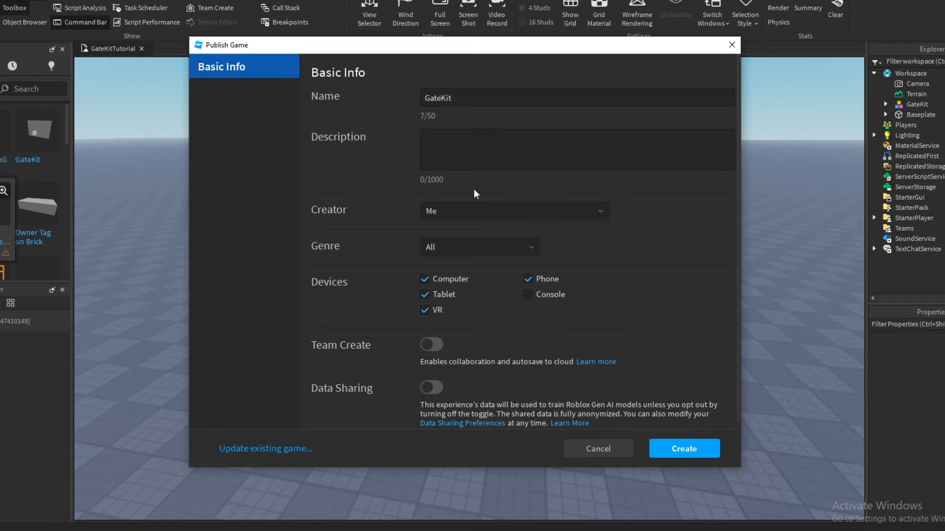
mouse_move(684, 449)
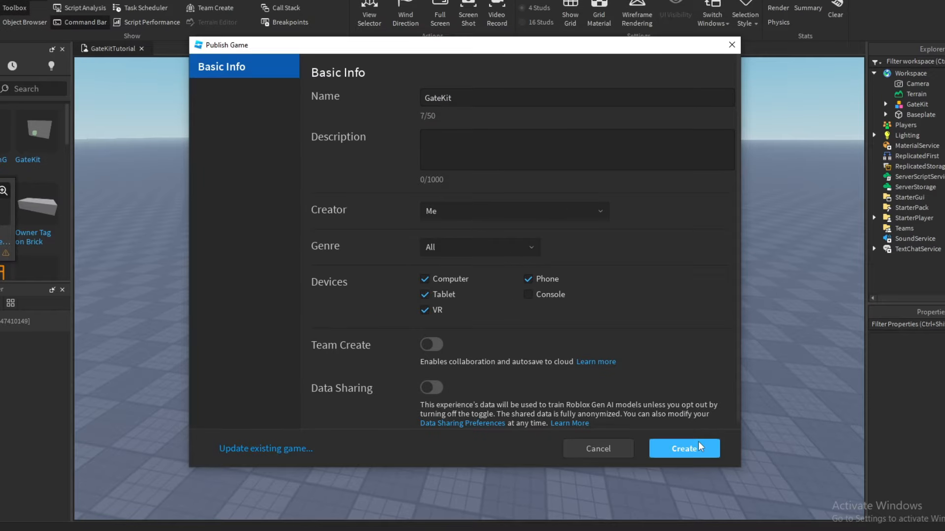
click(683, 448)
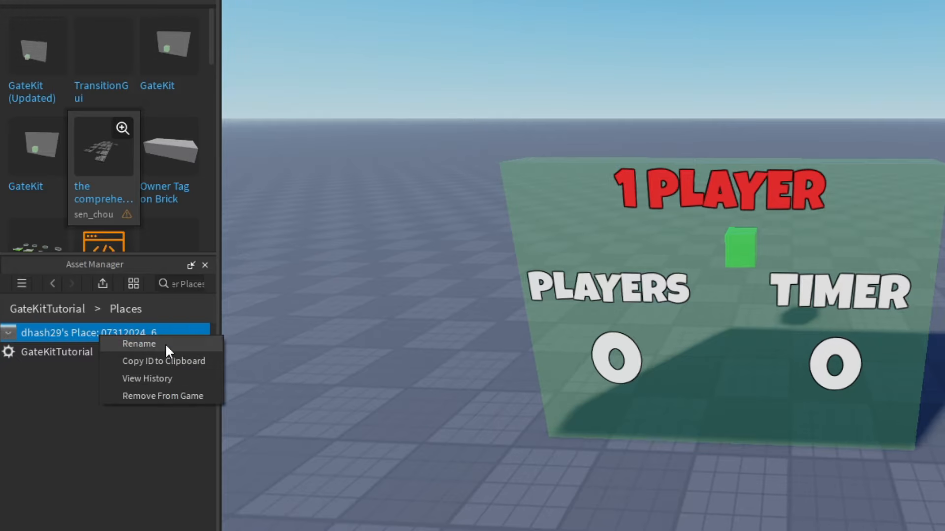
Rename the newly added default-named place to MainGame.
click(139, 344)
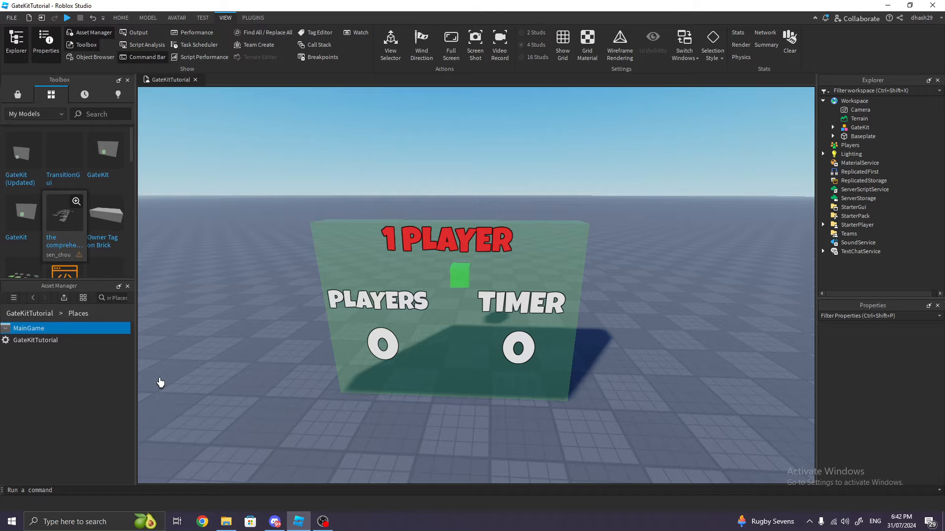
mouse_move(634, 359)
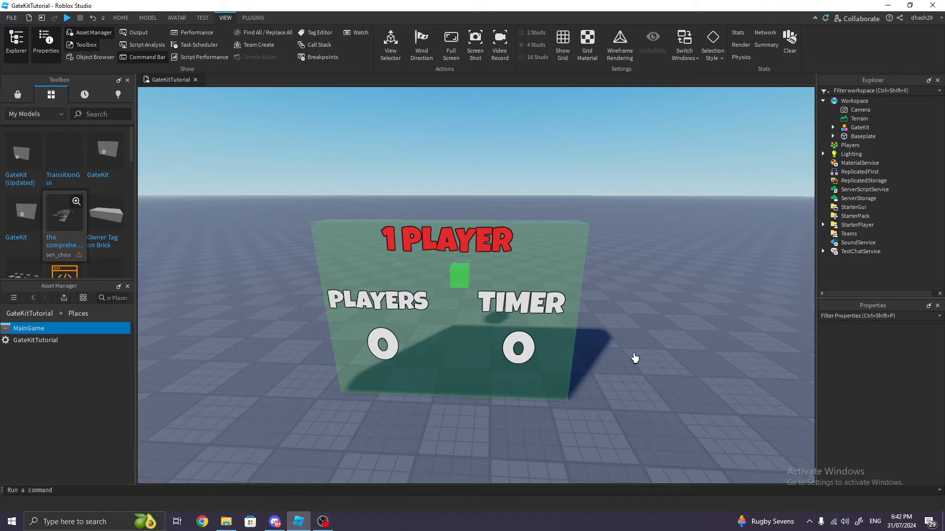
mouse_move(74, 336)
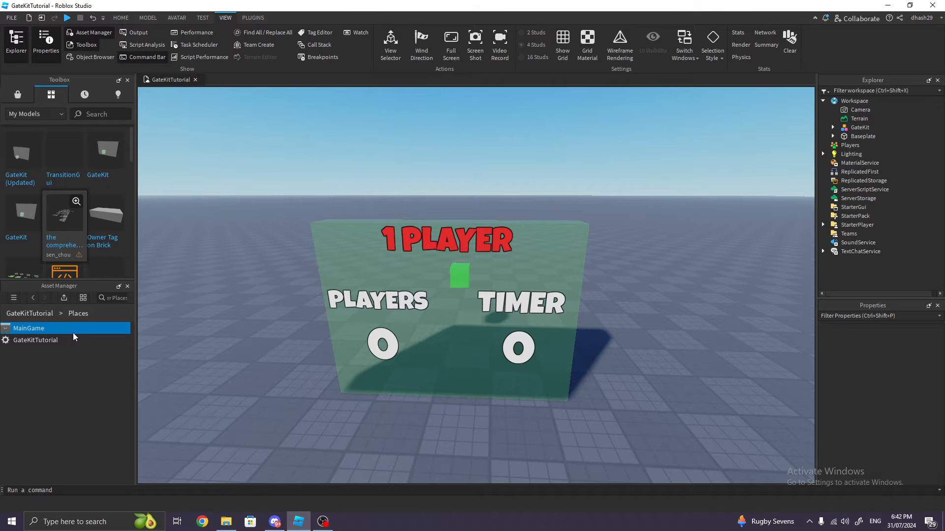
mouse_move(145, 312)
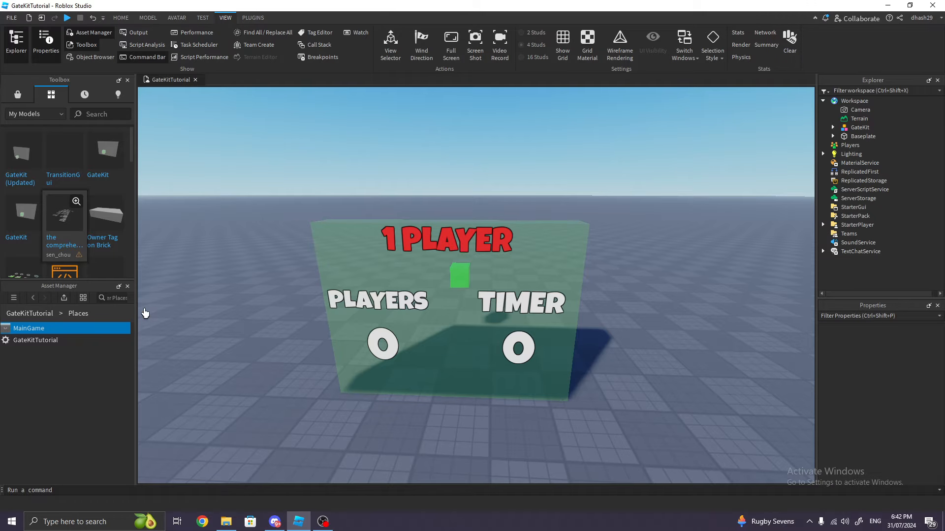
mouse_move(180, 320)
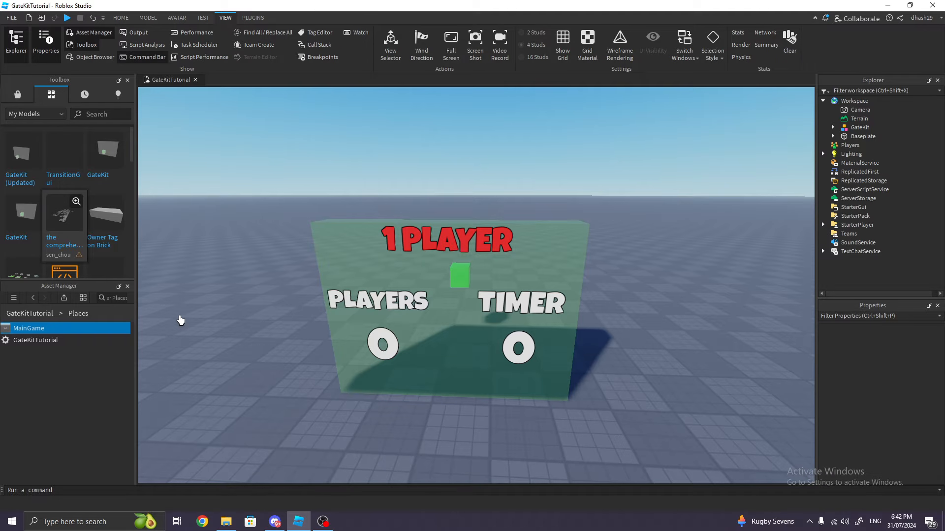
mouse_move(199, 413)
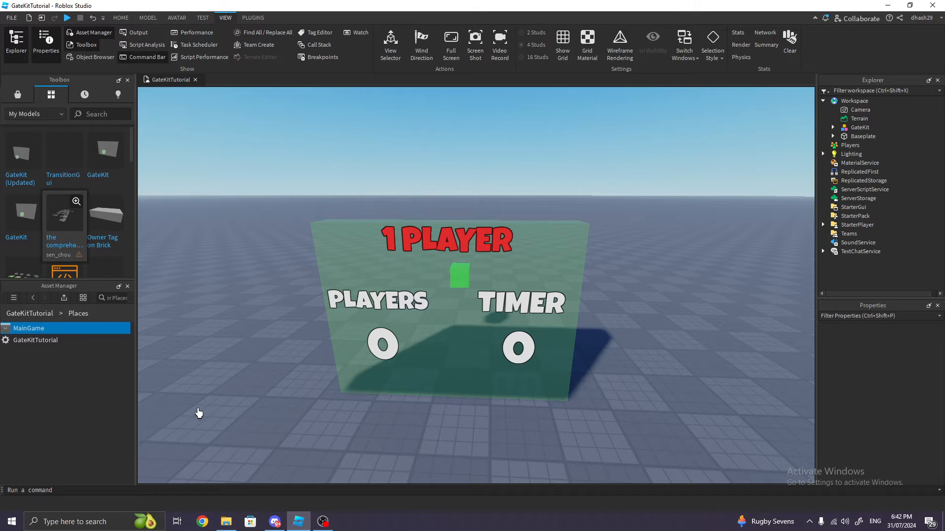
mouse_move(441, 303)
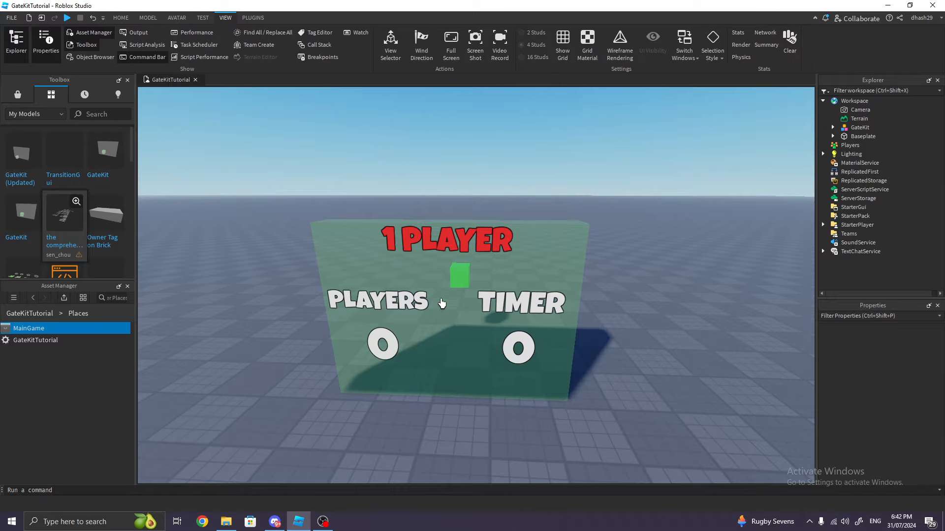
Insert GateKit (Updated) from My Models and accept the scripts warning.
click(120, 18)
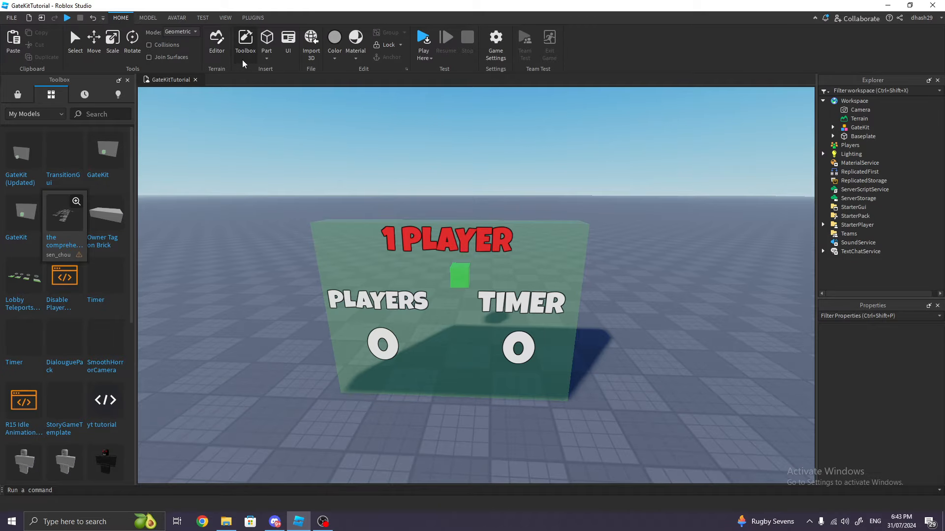
mouse_move(28, 164)
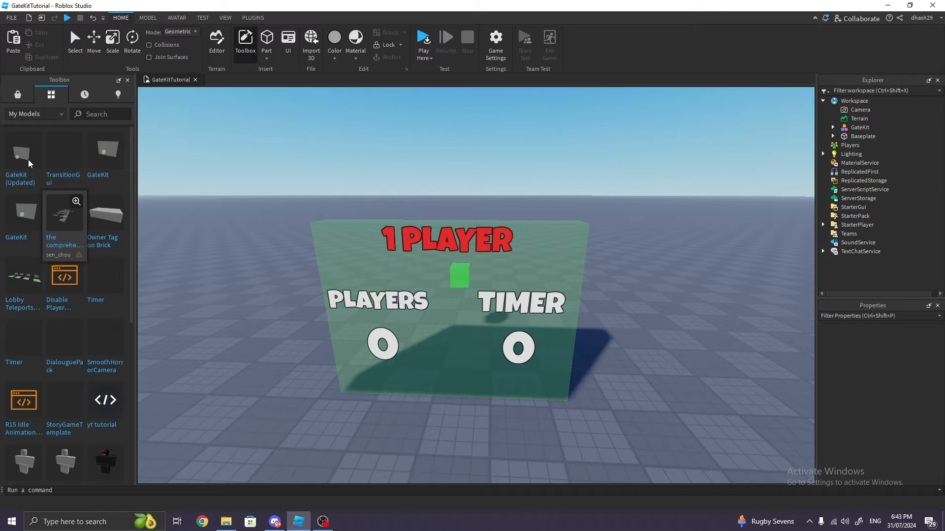
click(23, 150)
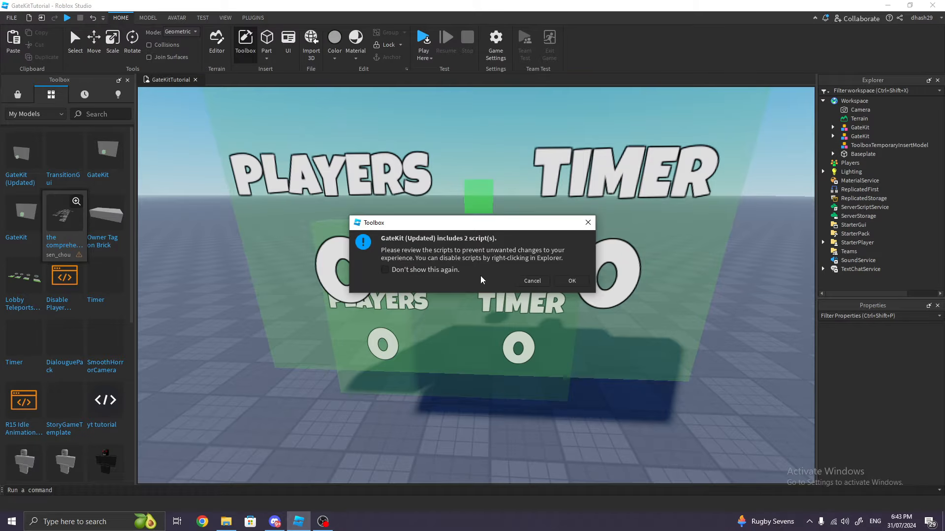
click(570, 281)
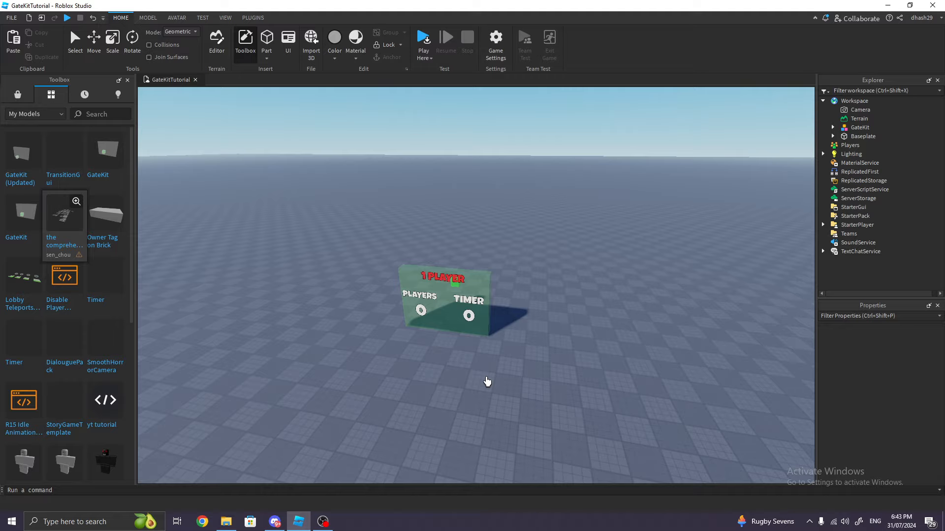
Expand the GateKit model and move its ReplicatedStorage group into the services.
click(915, 5)
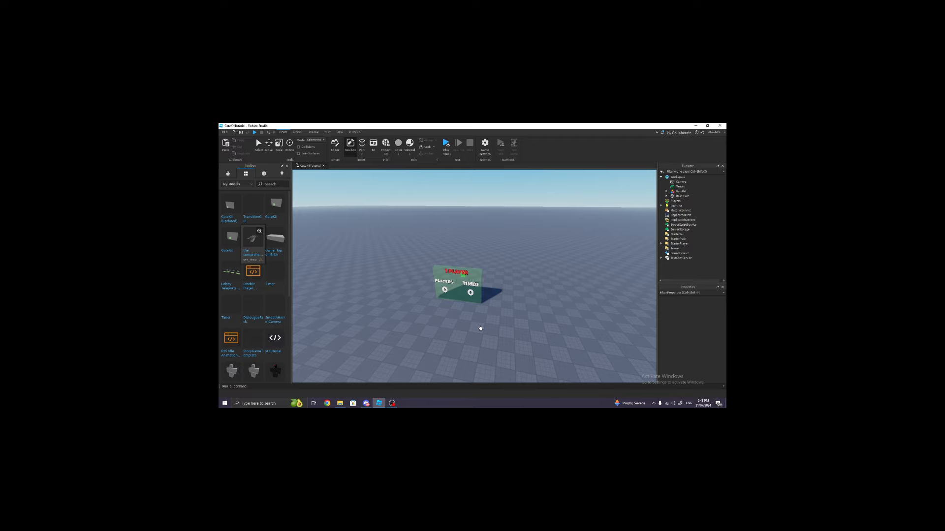
click(707, 125)
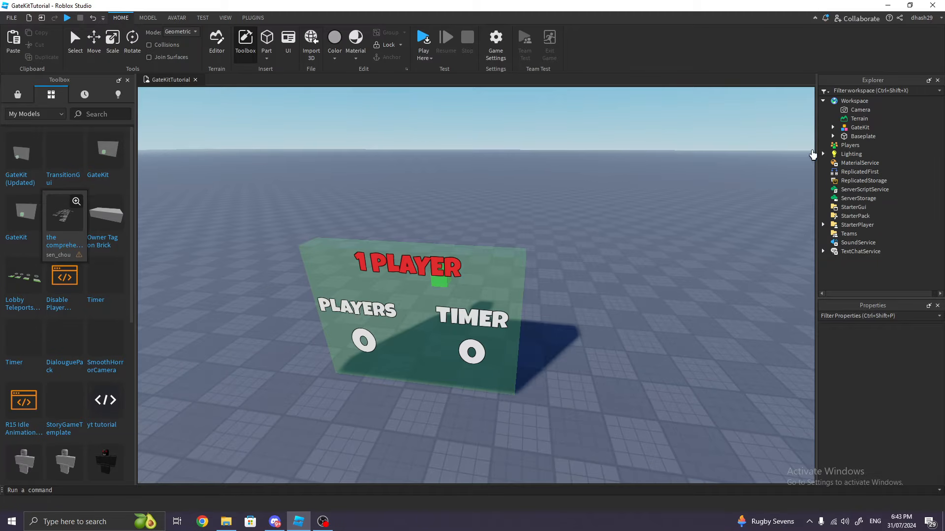
click(833, 127)
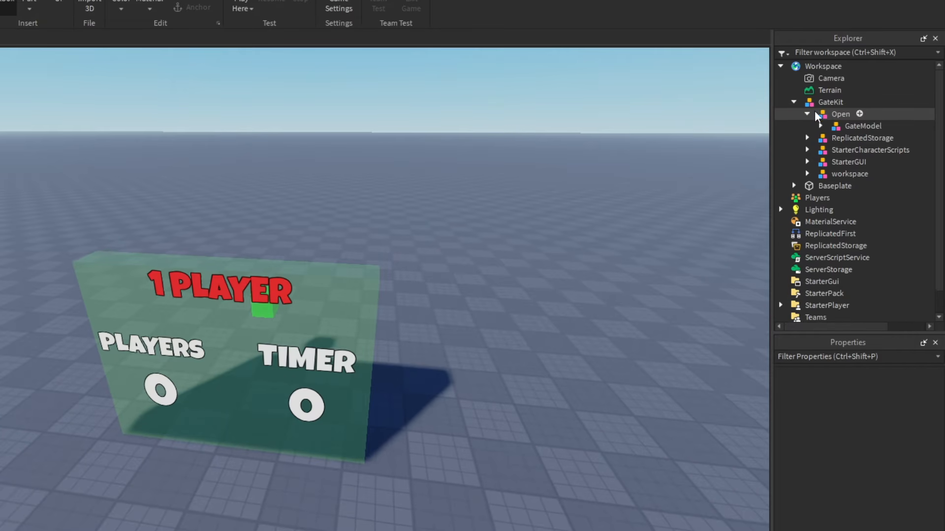
click(807, 114)
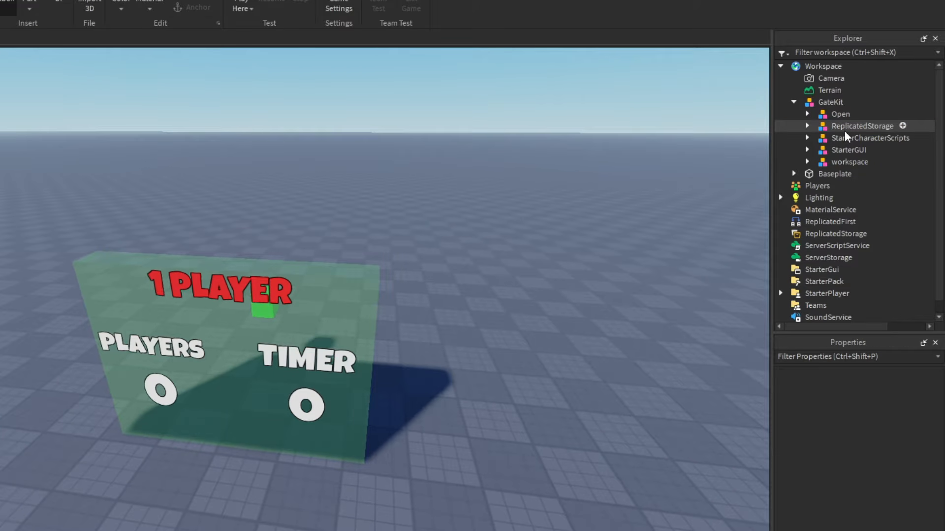
click(861, 125)
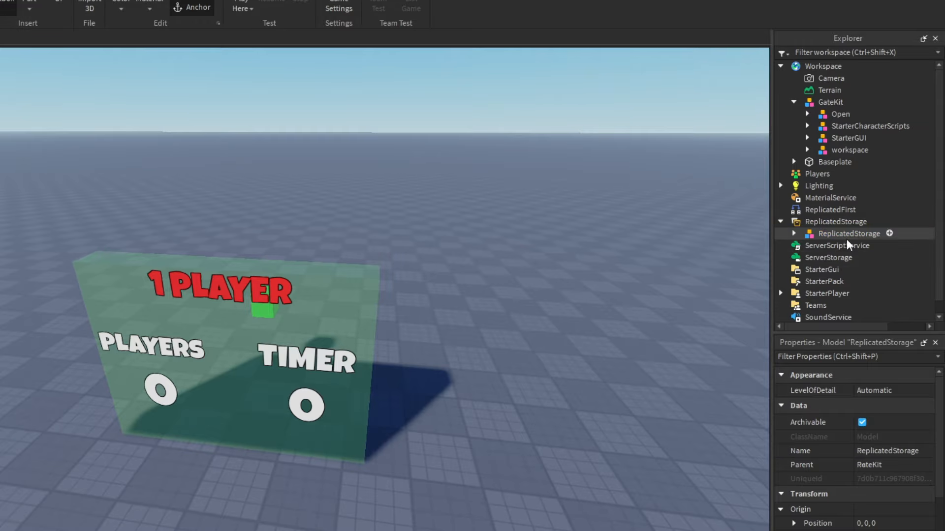
right_click(848, 234)
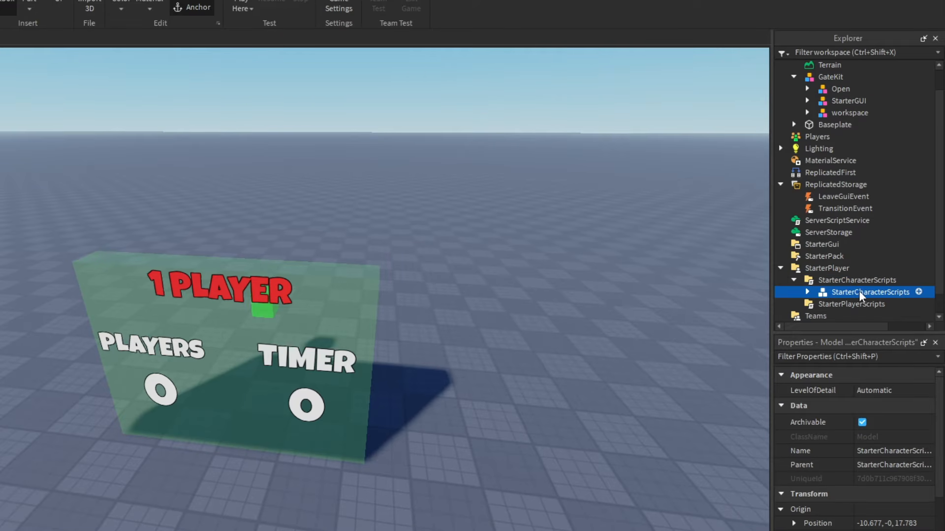
Move the StarterCharacterScripts group out and ungroup the kit's workspace model.
click(849, 292)
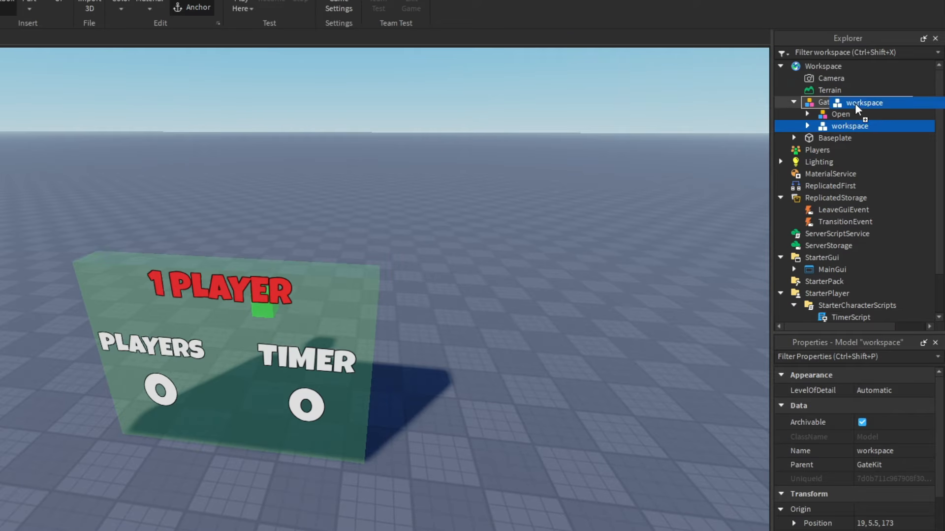
right_click(864, 125)
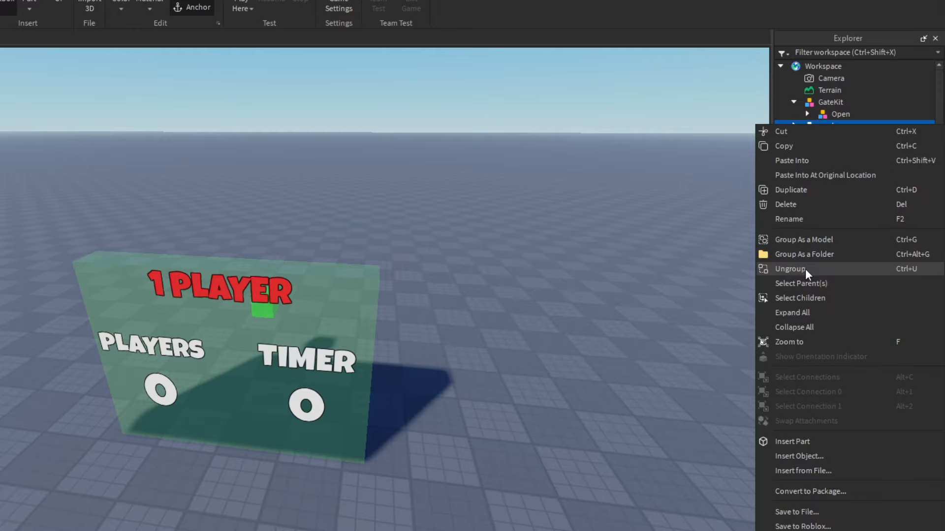
click(790, 269)
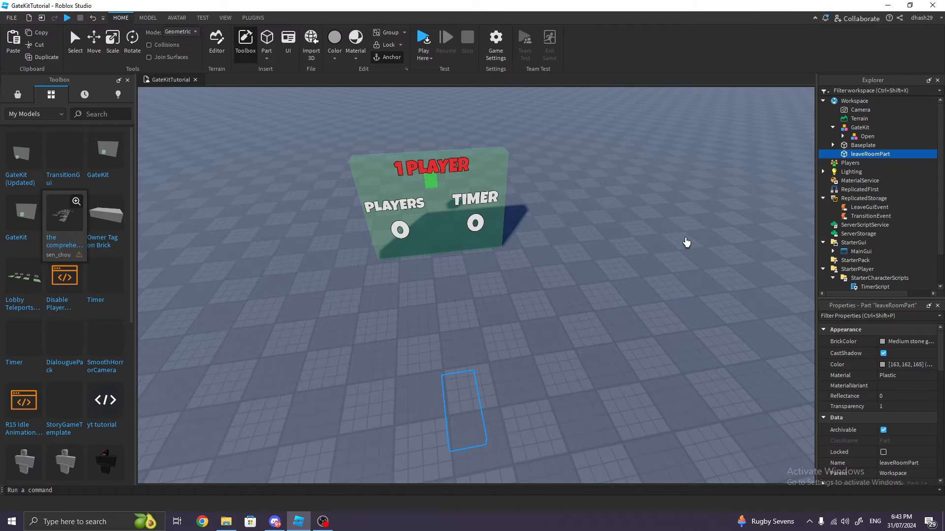
Open the Asset Manager and select MainGame under Places.
click(850, 163)
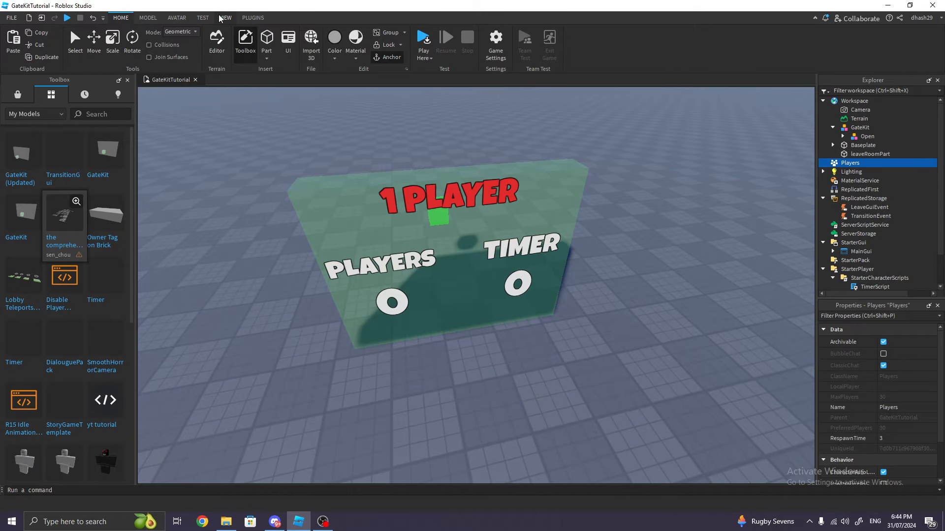
click(225, 18)
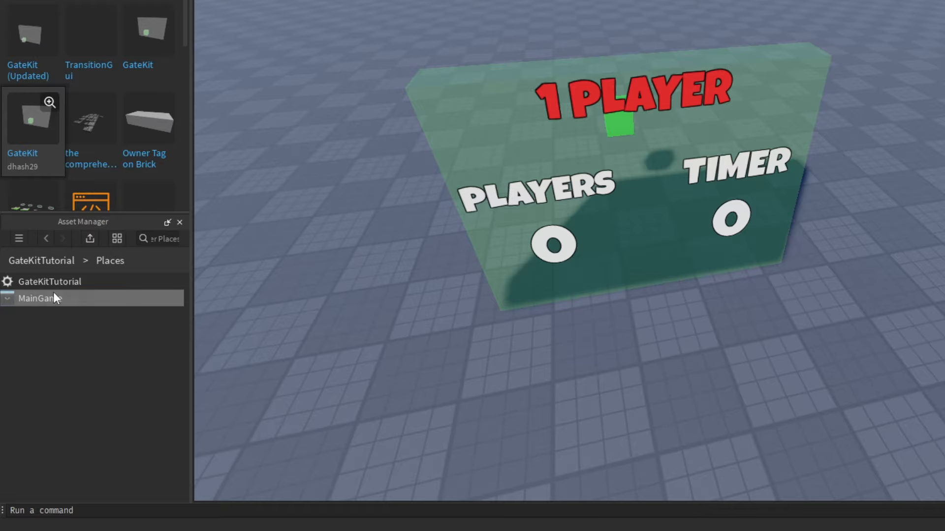
click(40, 298)
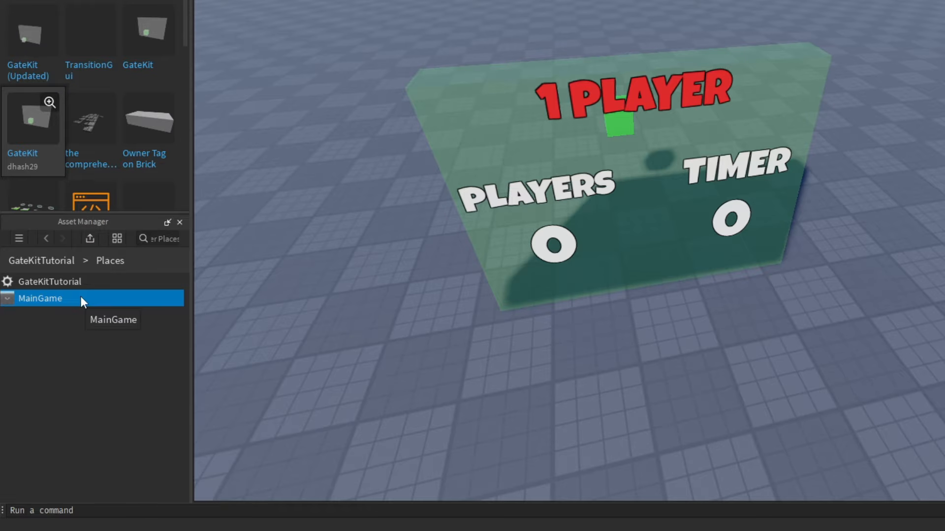
mouse_move(313, 386)
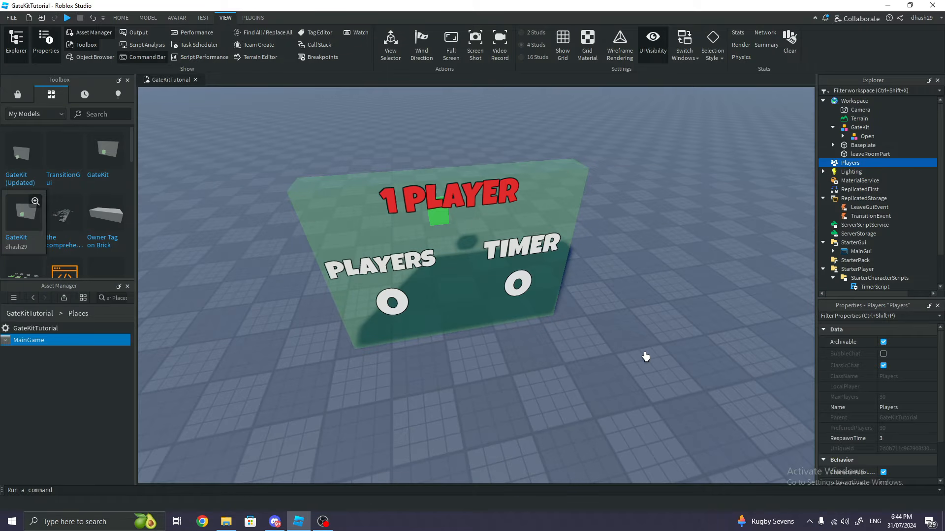
mouse_move(770, 230)
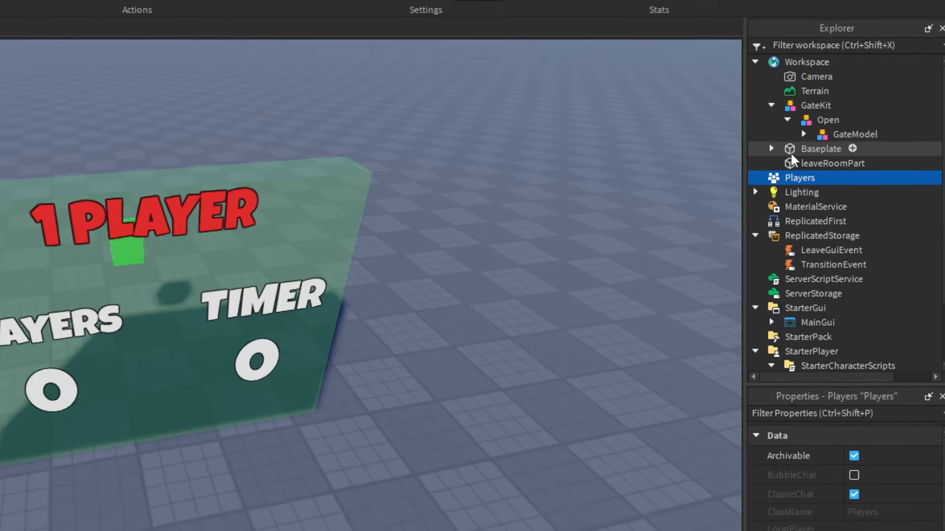
click(806, 134)
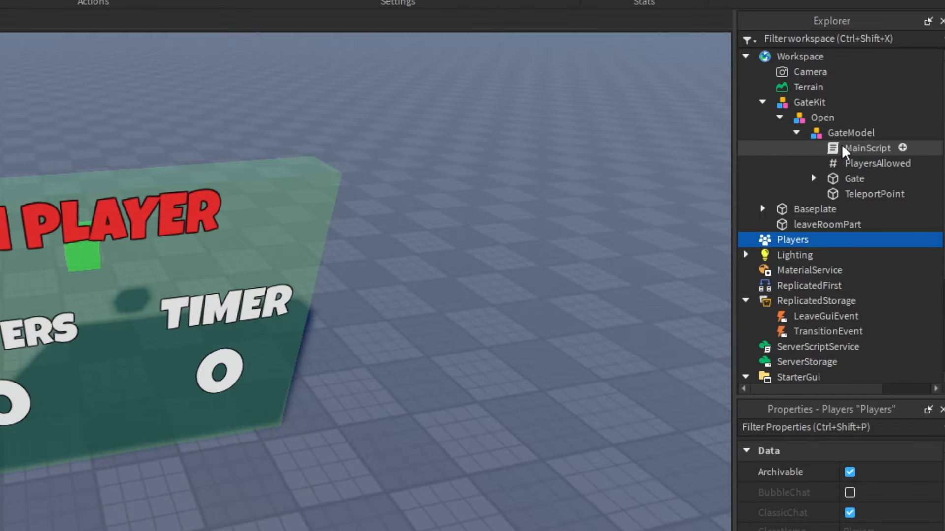
double_click(867, 147)
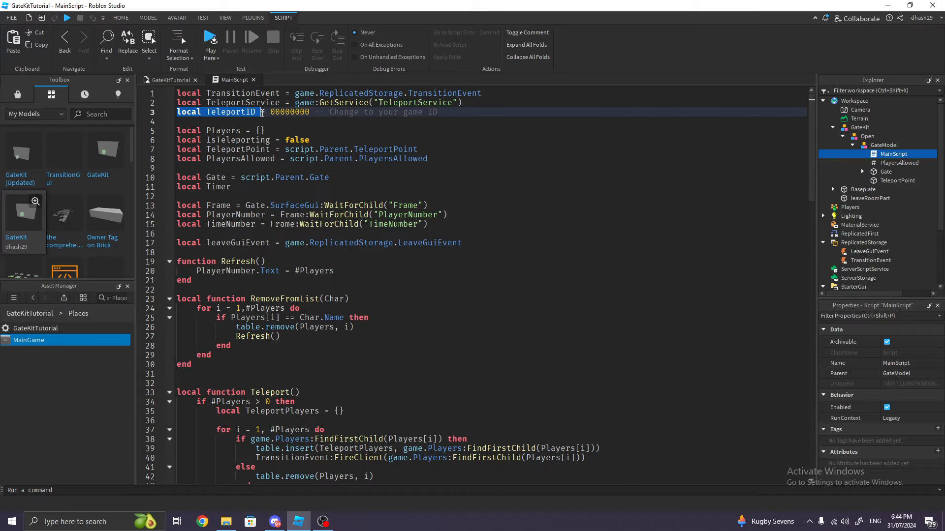
double_click(289, 112)
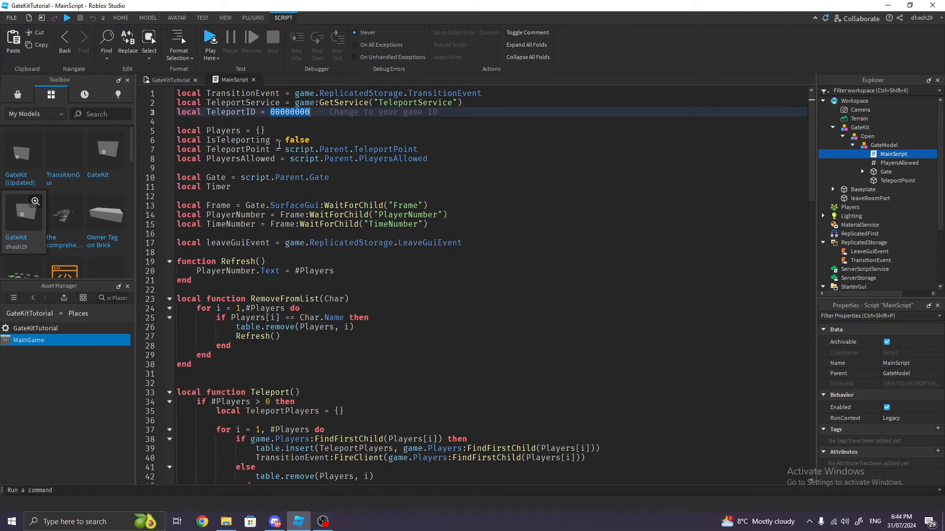
text(18734458873)
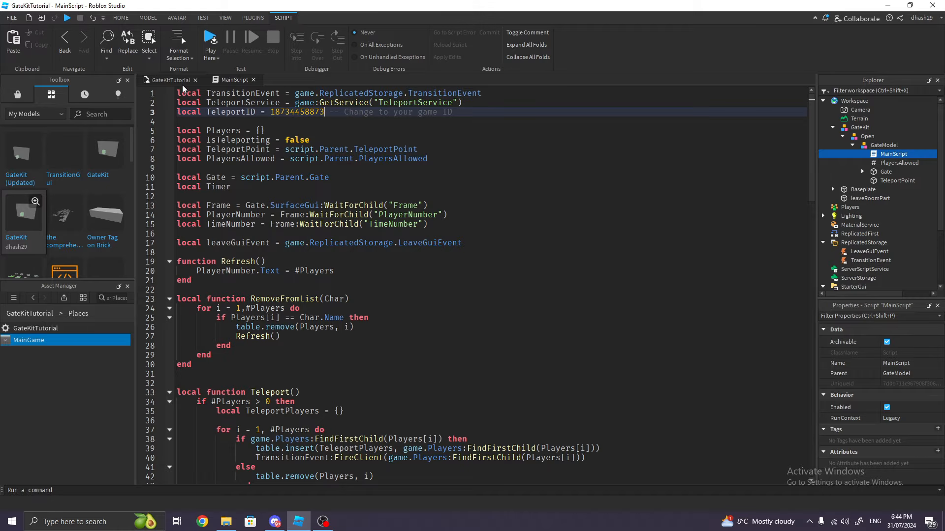
click(225, 17)
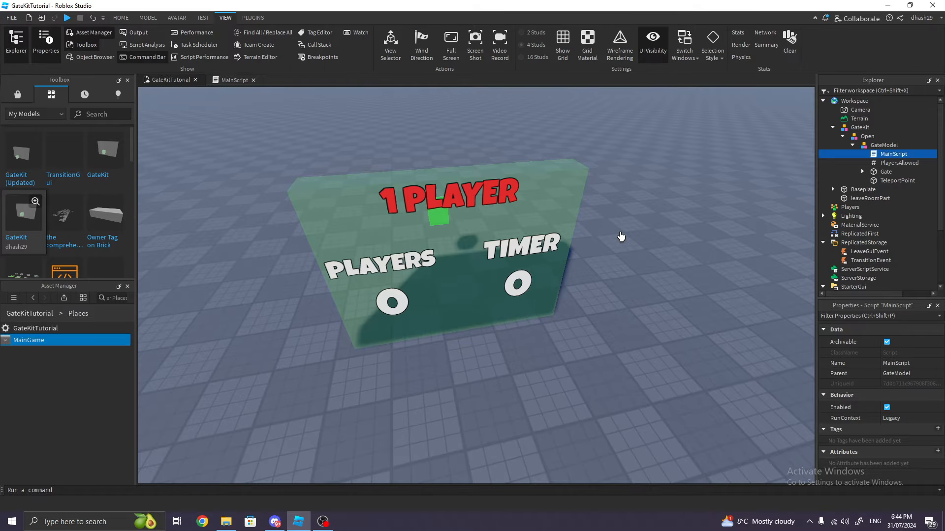
Playtest the lobby, enter the 1 PLAYER gate, leave it, then stop testing.
click(120, 18)
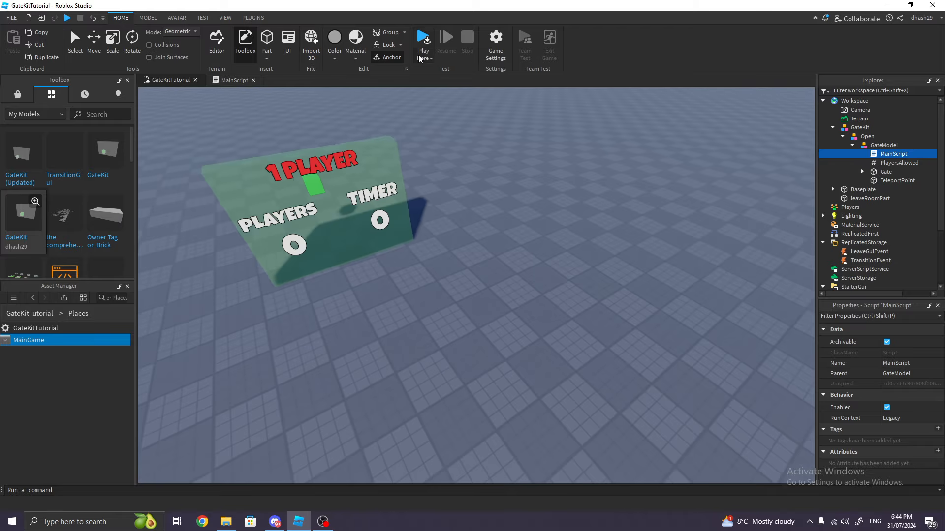
click(423, 38)
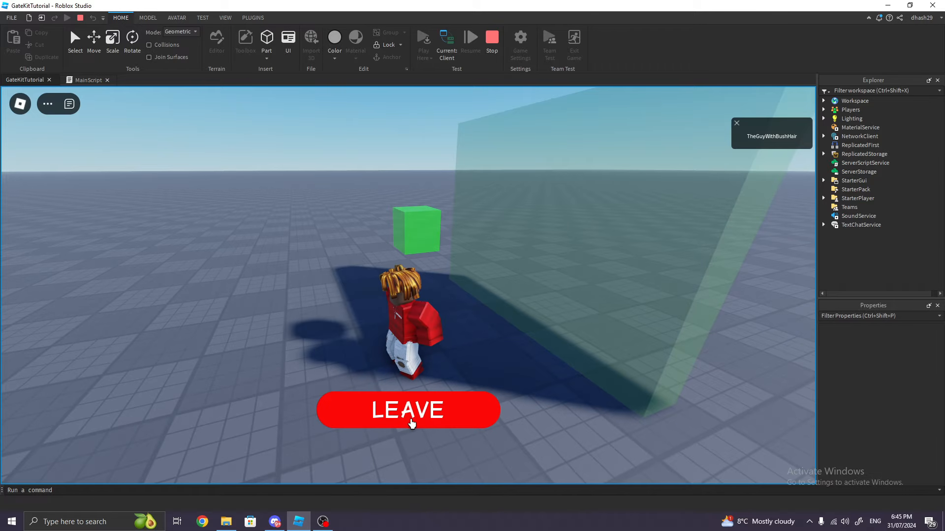
click(407, 410)
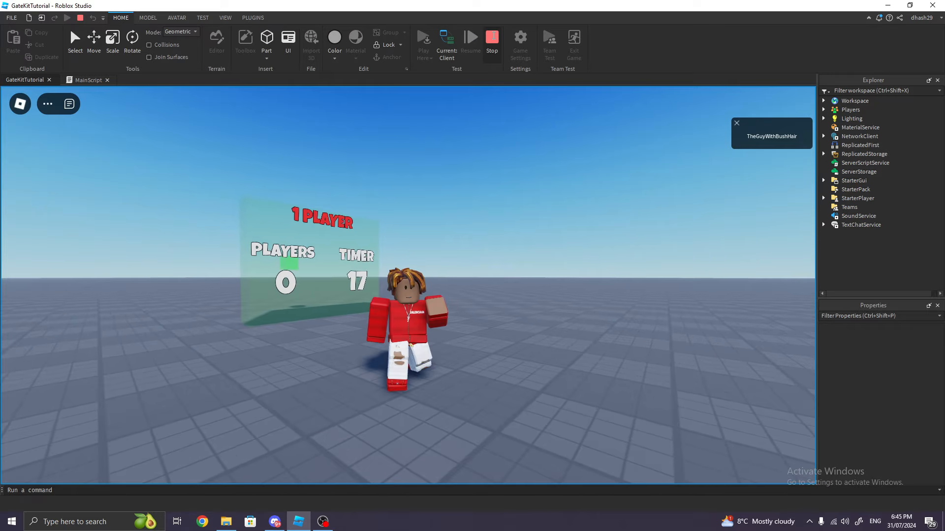
click(492, 37)
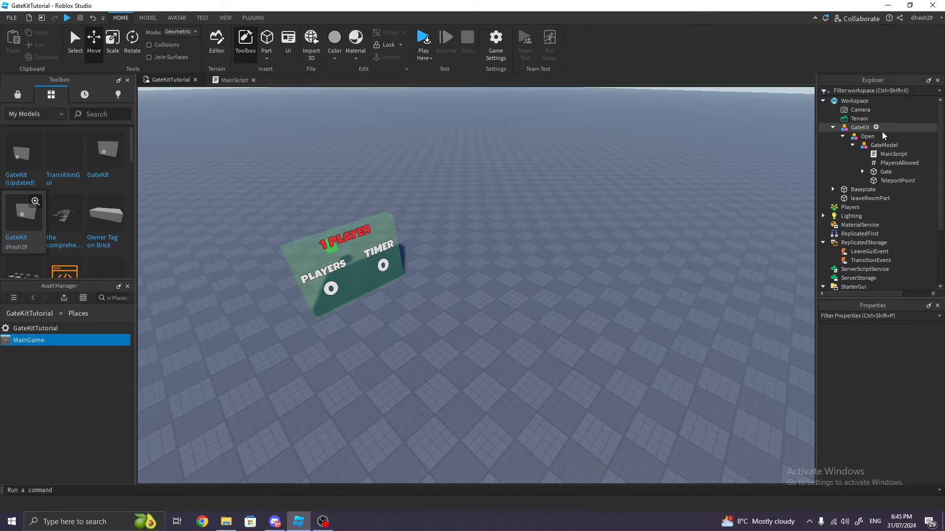
Duplicate GateKit beside the original and inspect the copy's PlayersAllowed value of 1.
click(842, 127)
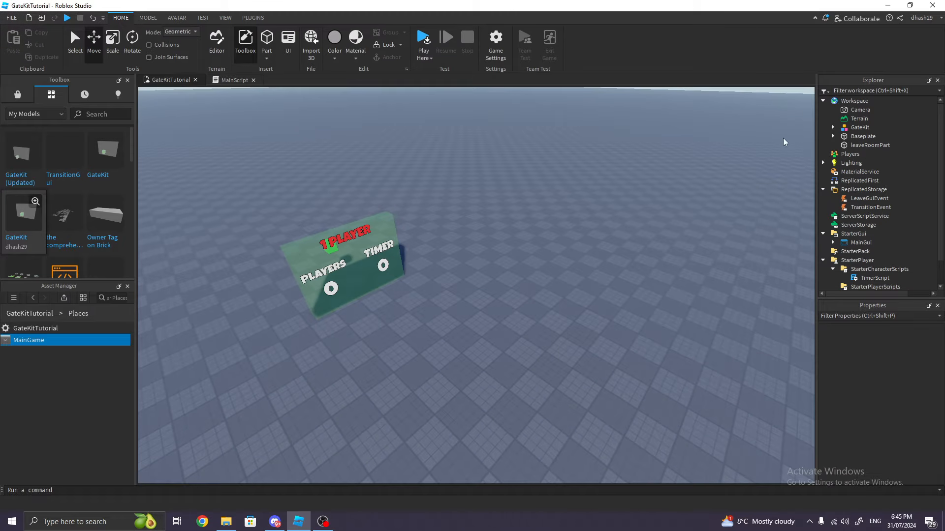
click(859, 127)
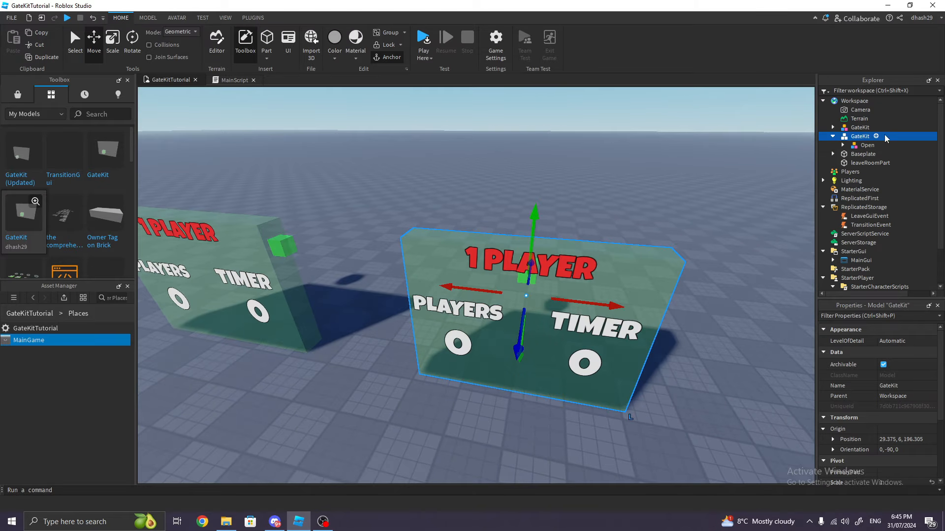
click(843, 142)
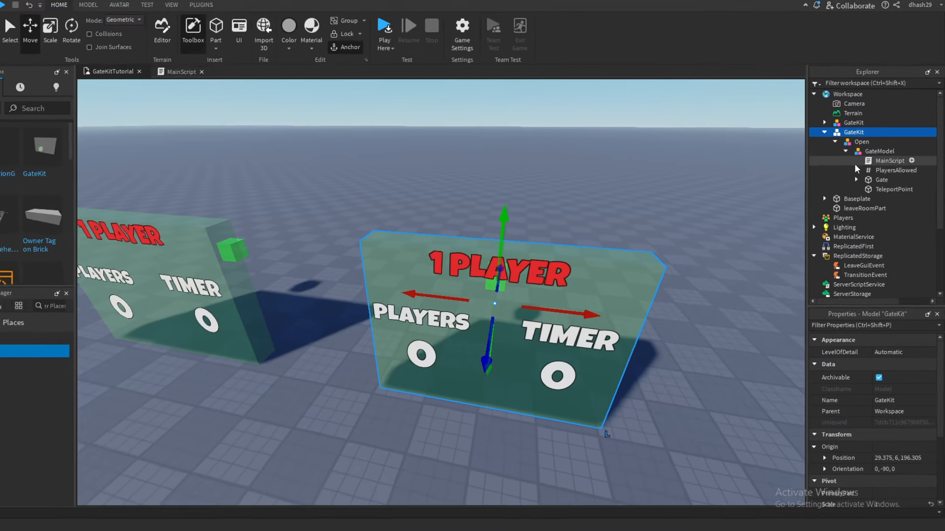
click(894, 170)
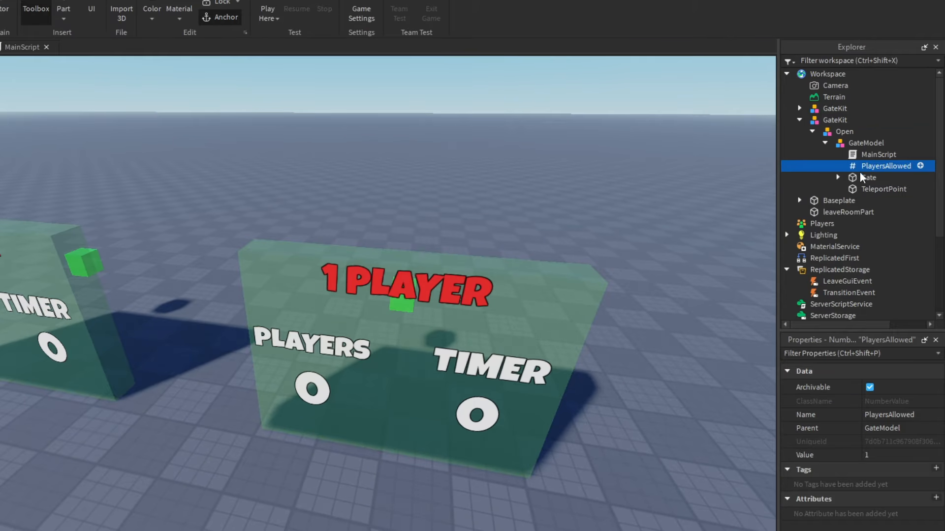
mouse_move(881, 170)
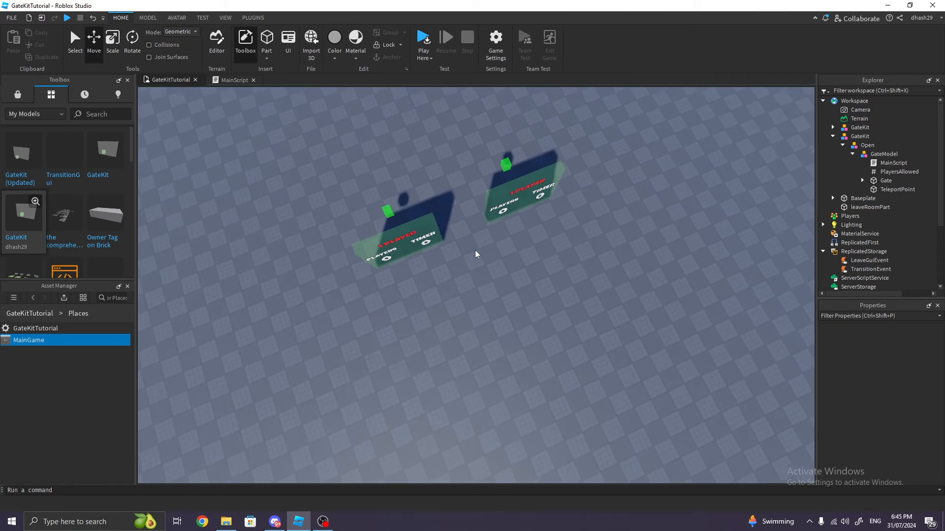
Drag leaveRoomPart onto the baseplate in front of both gates, then deselect.
click(859, 136)
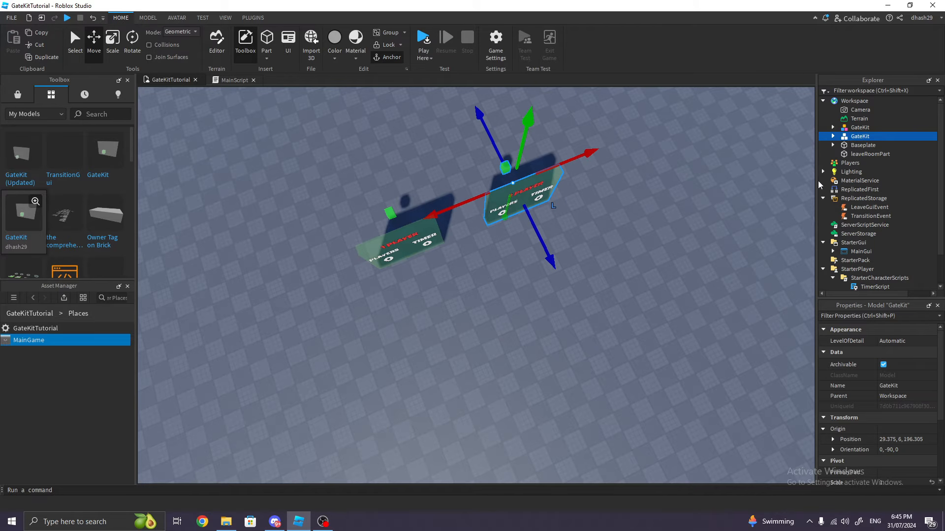
click(869, 154)
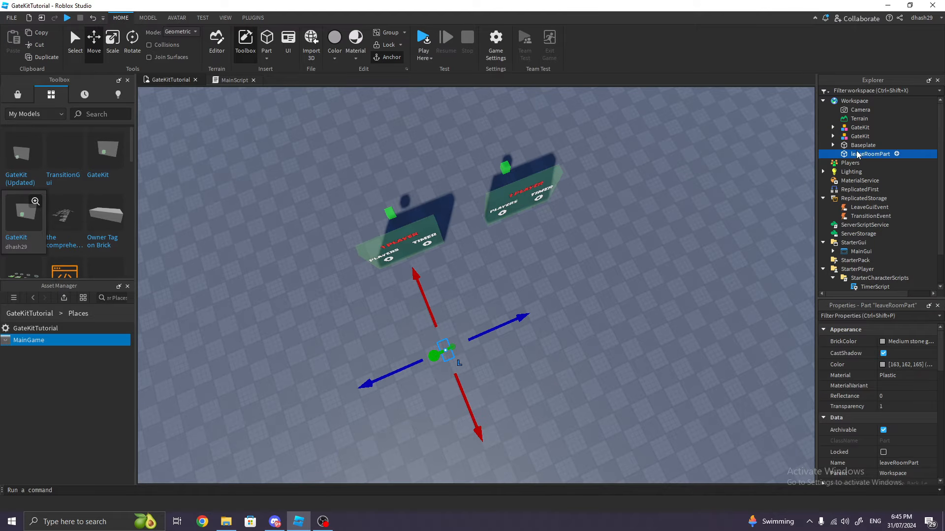
click(854, 100)
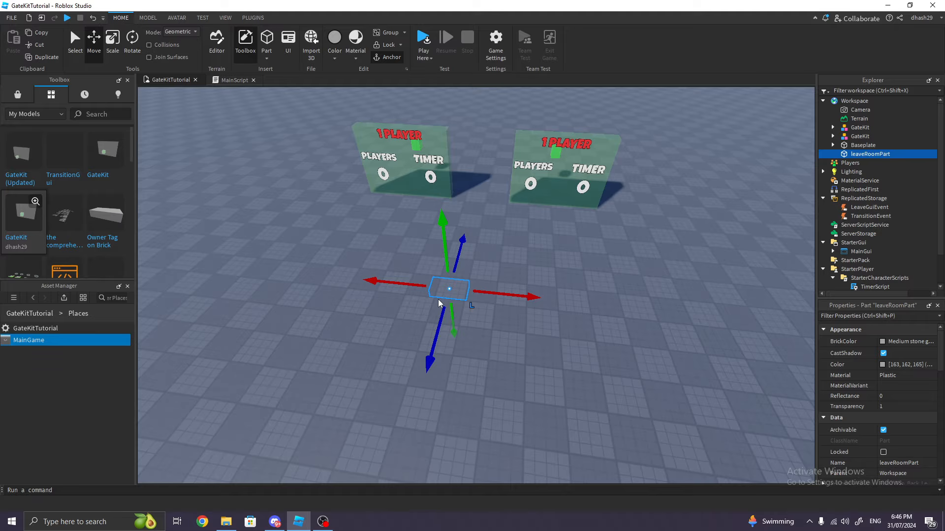
click(515, 249)
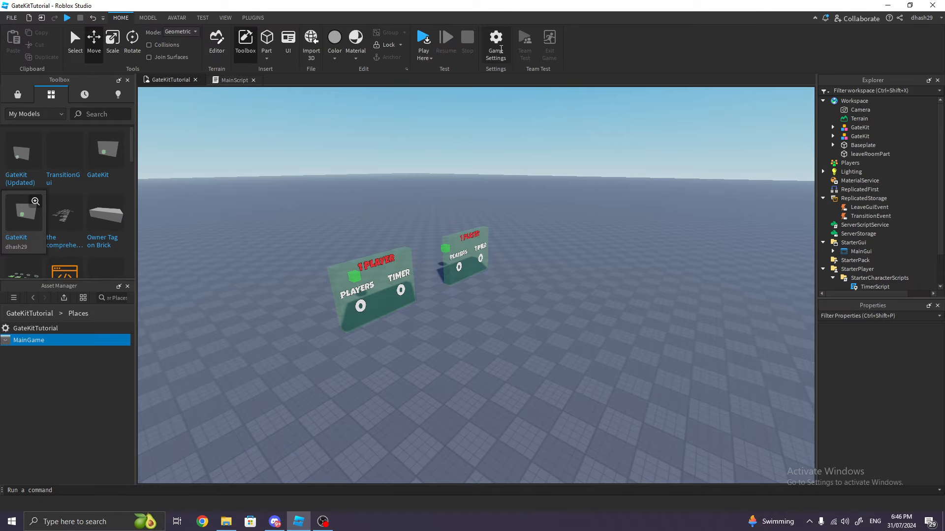
Enable HTTP requests and third-party teleports in Game Settings Security, then save.
click(495, 39)
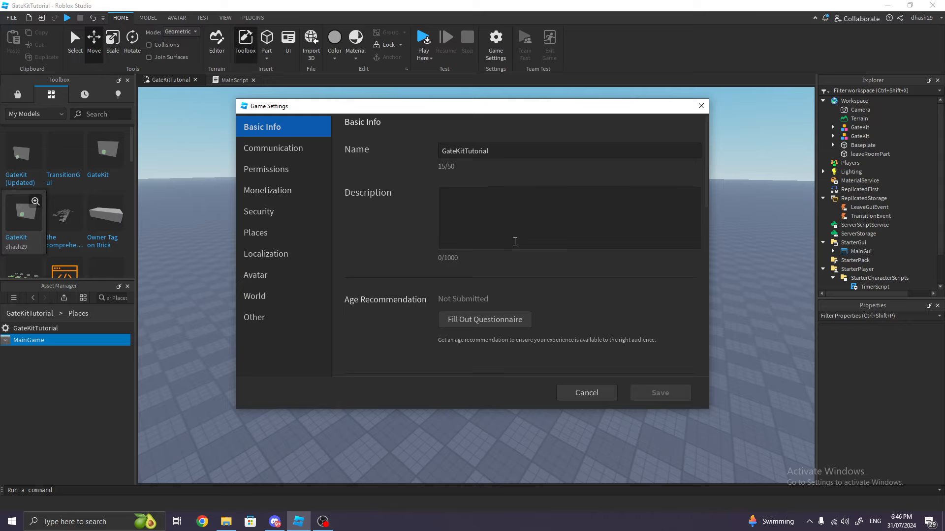
mouse_move(258, 211)
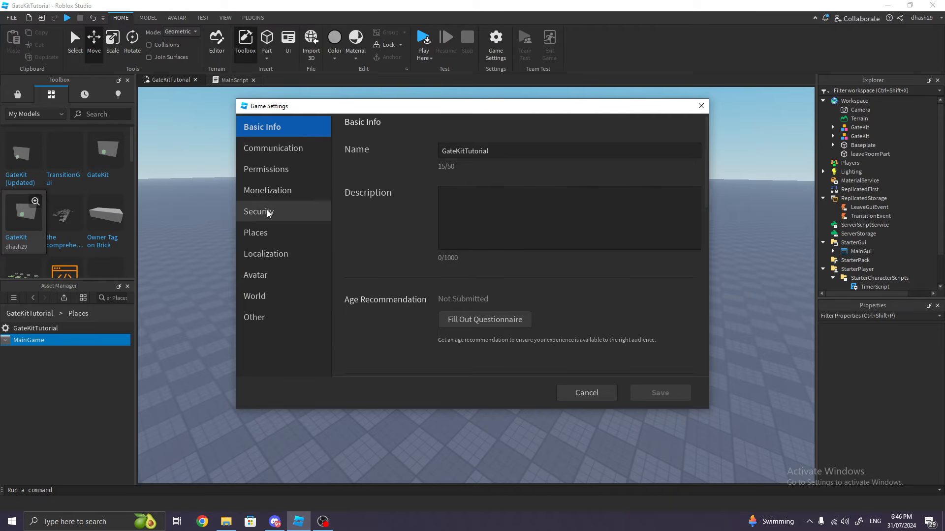
click(260, 211)
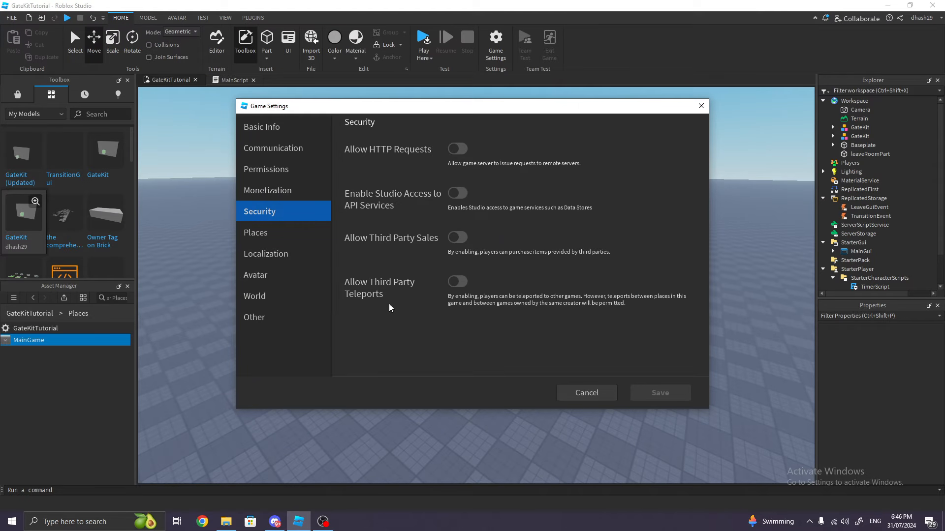
click(456, 149)
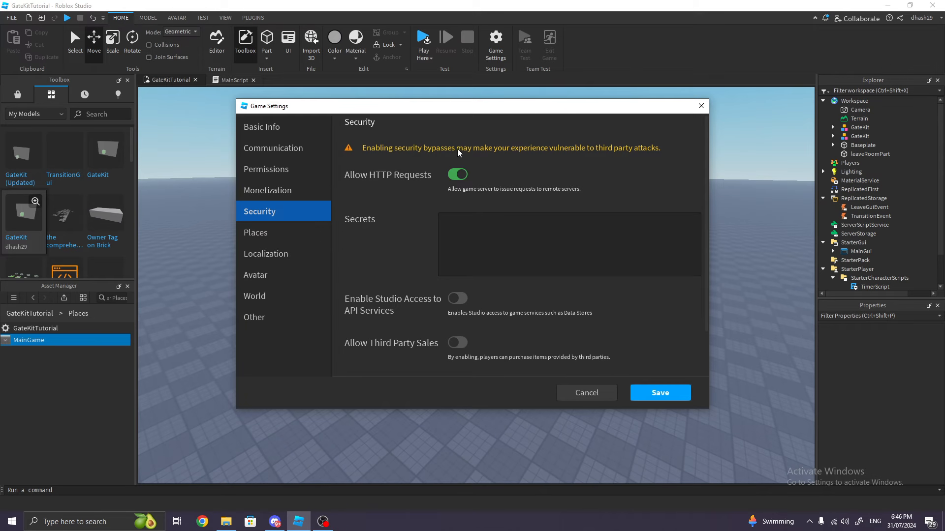
scroll(down, 3)
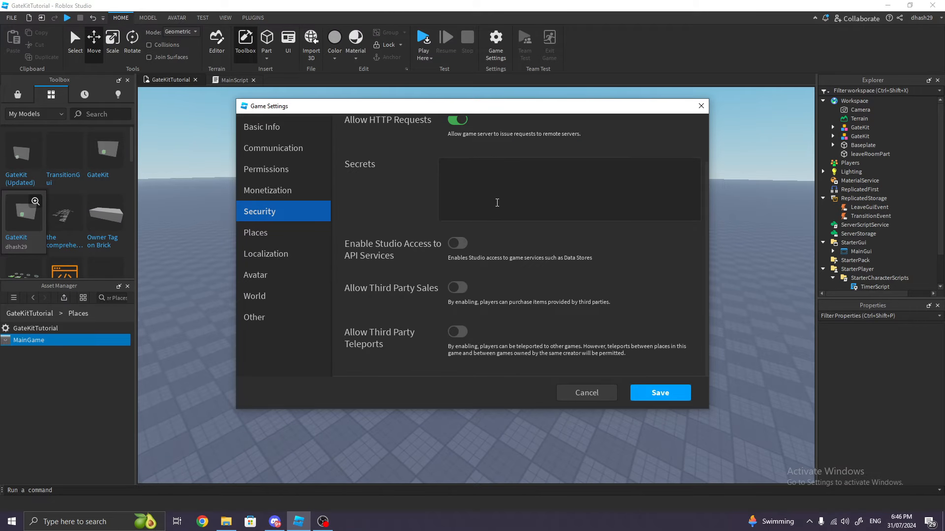
mouse_move(729, 343)
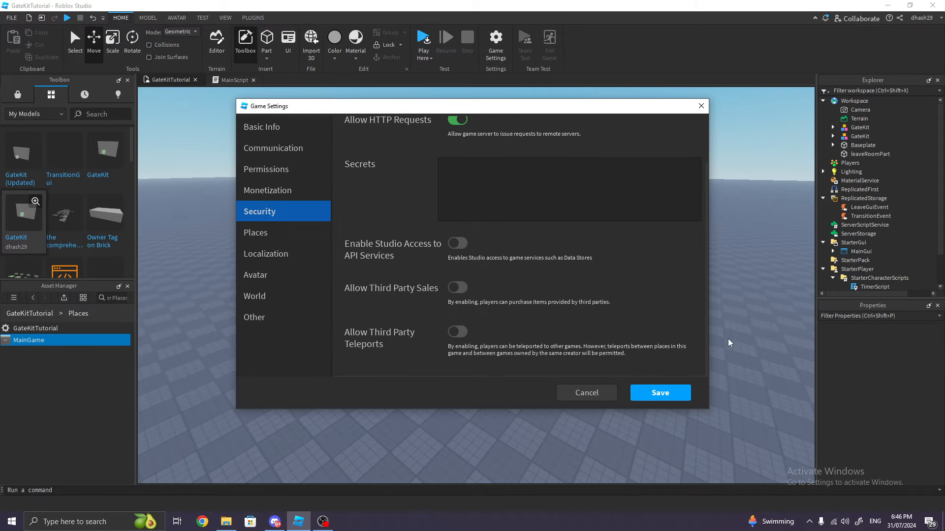
click(457, 331)
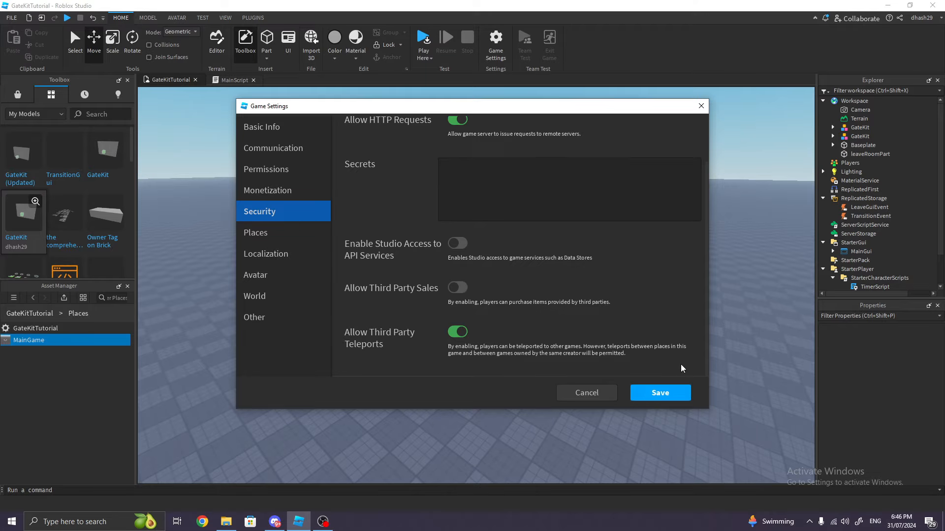
click(659, 392)
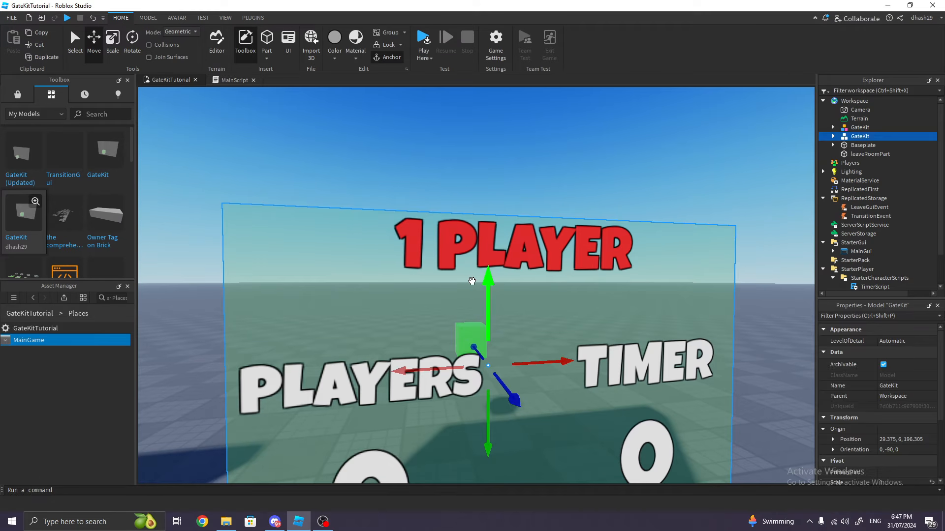
Expand the second gate kit's Gate SurfaceGui Frame and edit MultiplayerOption to read 2 PLAYER.
click(832, 130)
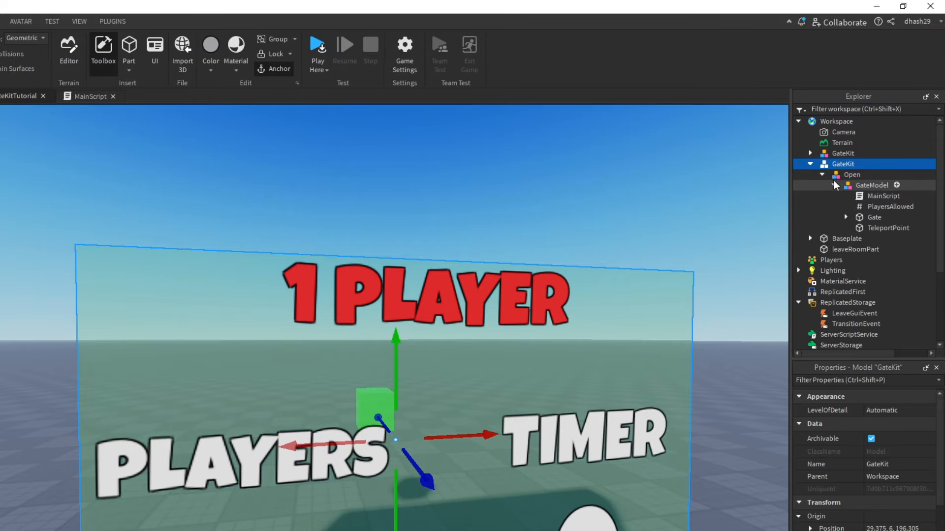
click(846, 217)
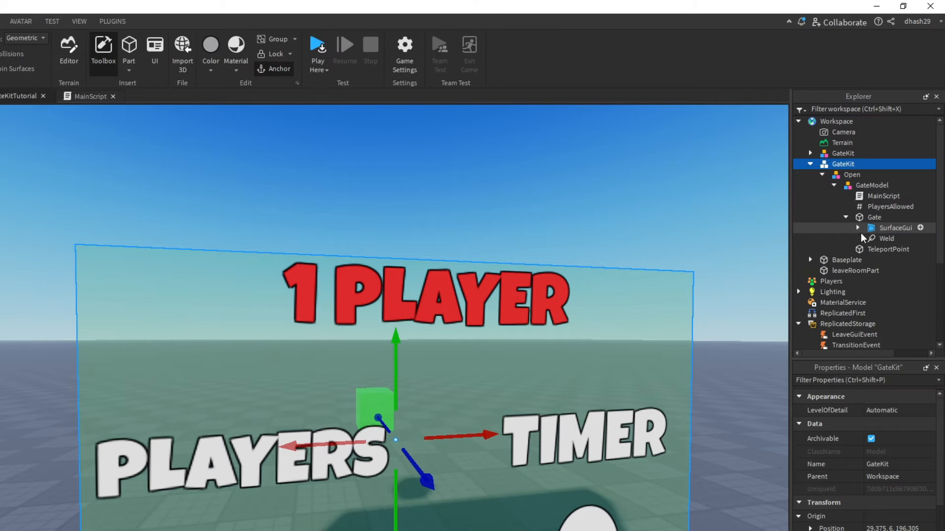
click(894, 228)
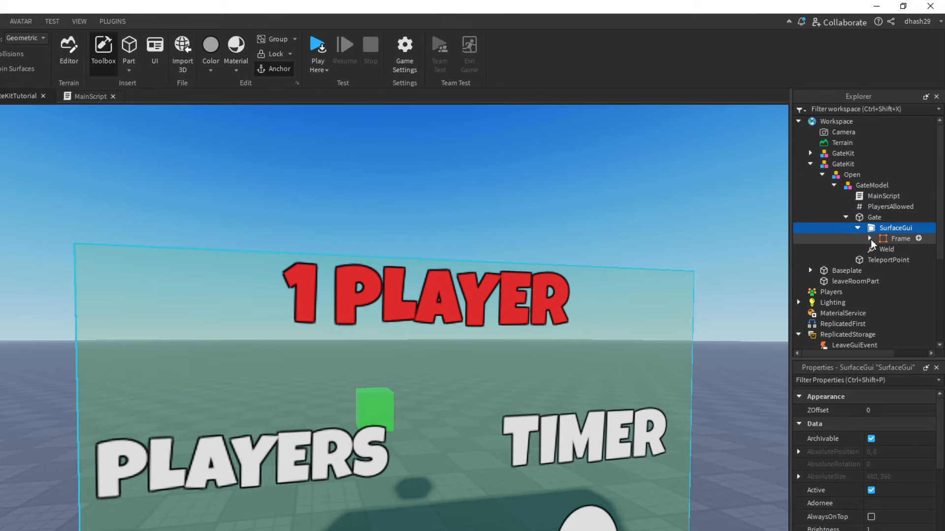
click(858, 238)
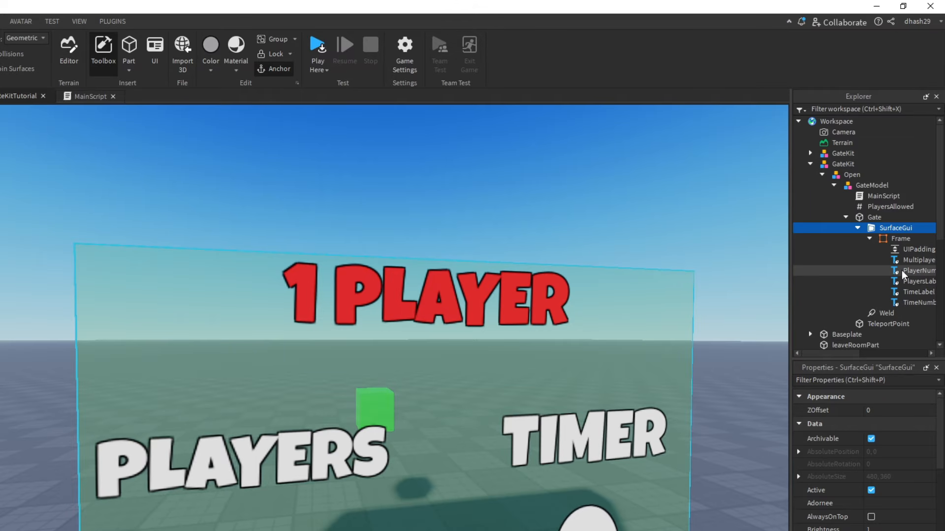
click(918, 270)
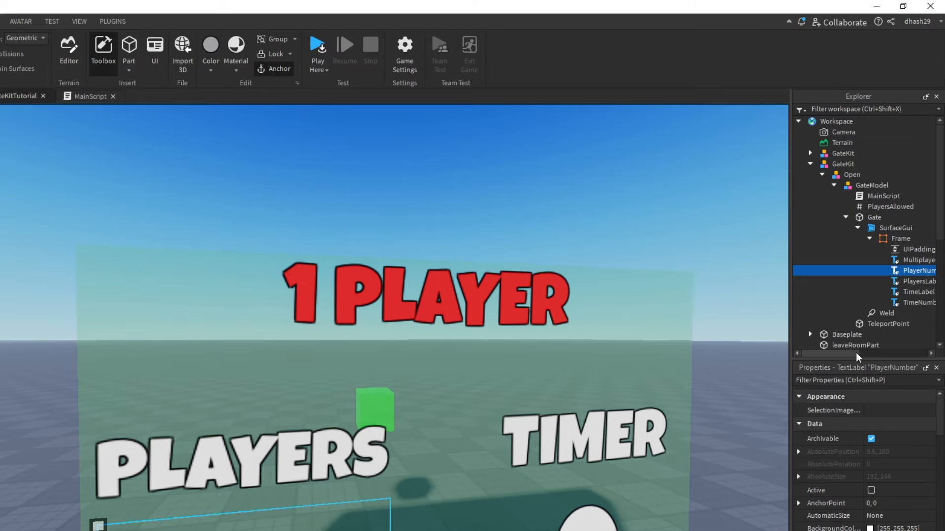
click(899, 282)
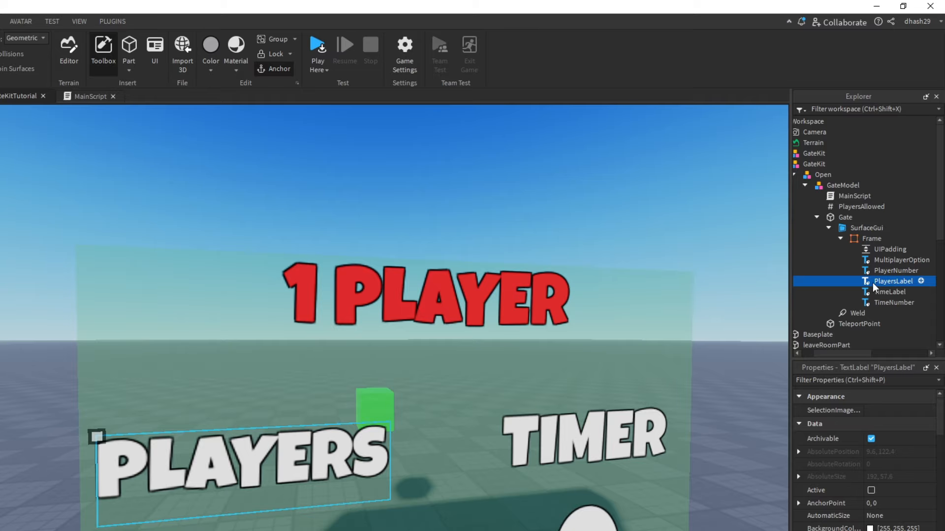
mouse_move(892, 259)
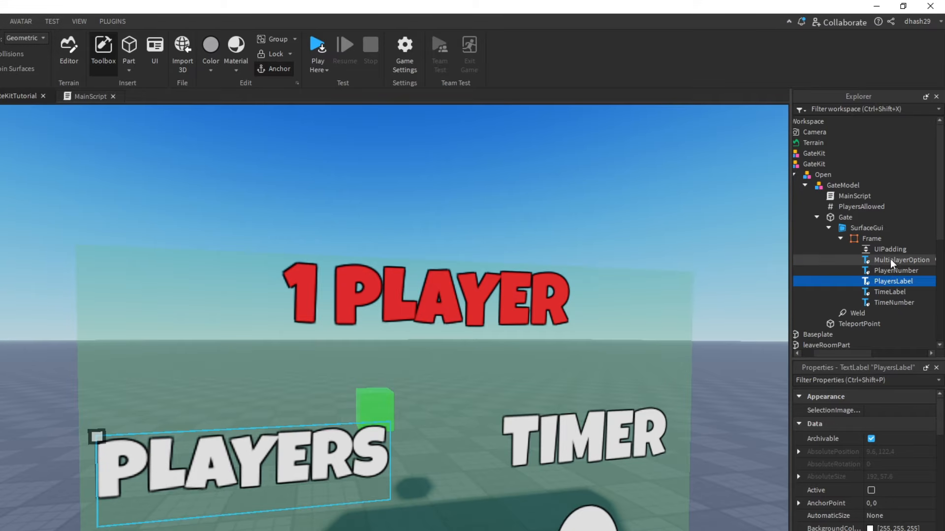
click(903, 260)
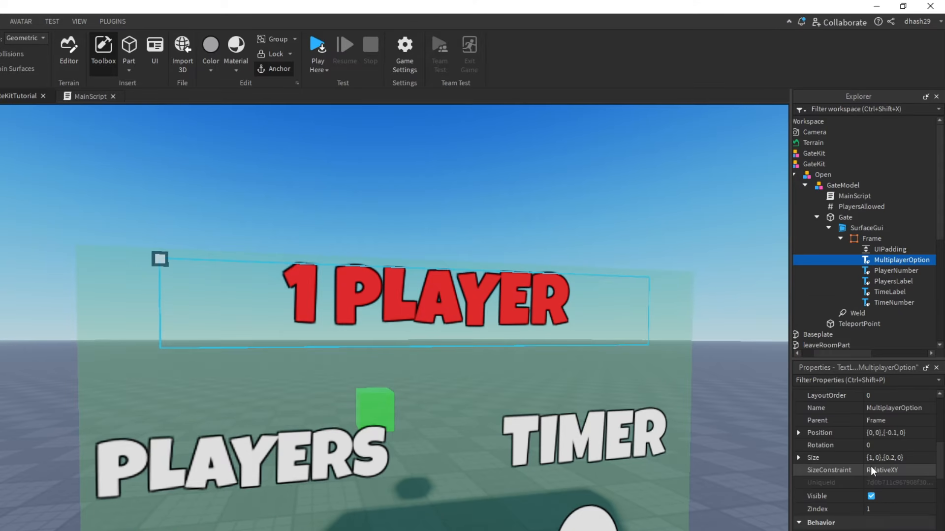
scroll(down, 3)
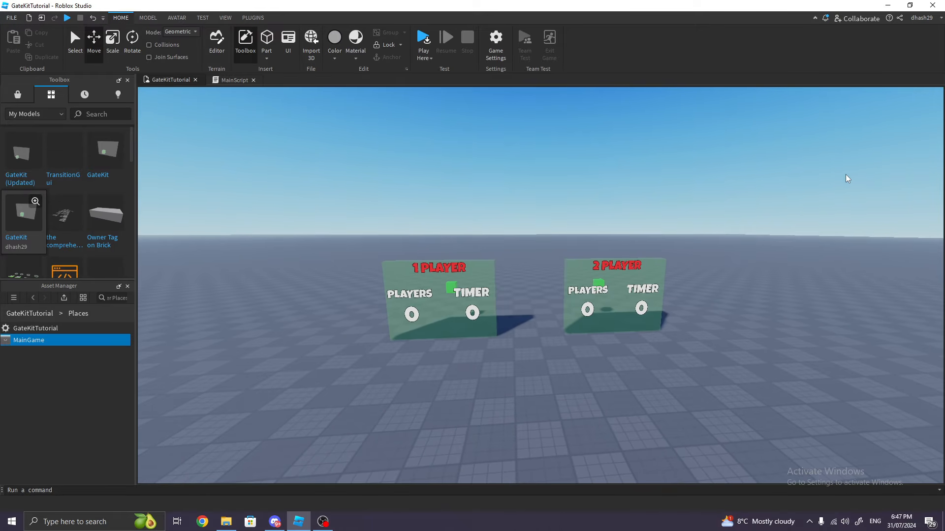
Set the local server test to 3 players in the Test tab and start it.
click(589, 284)
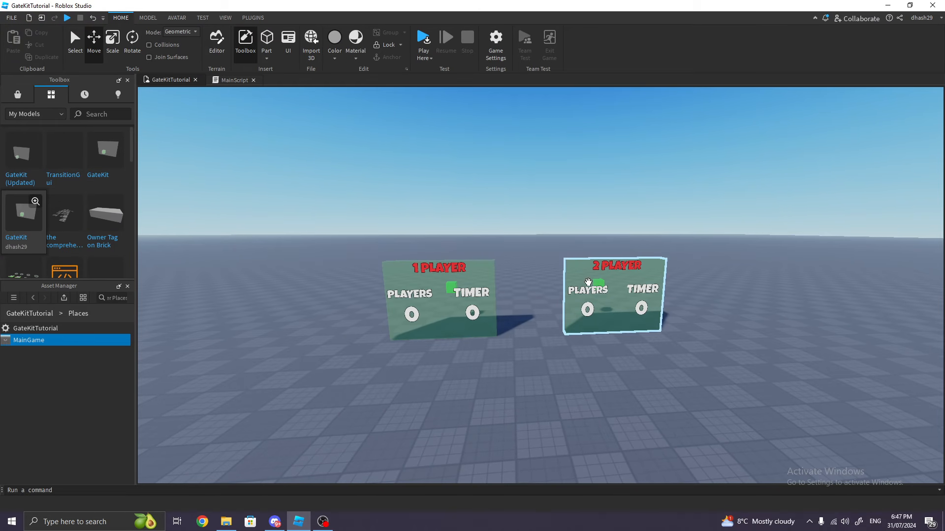
click(494, 219)
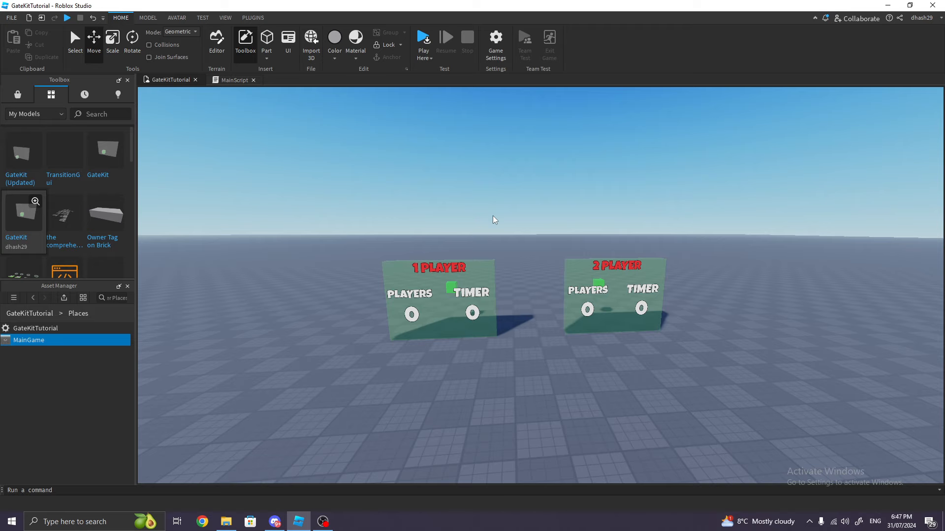
click(202, 17)
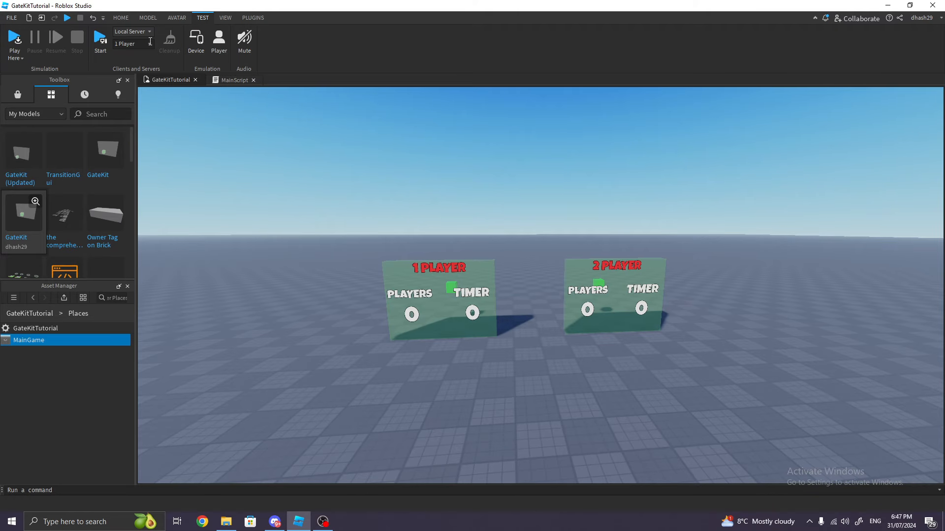
click(131, 43)
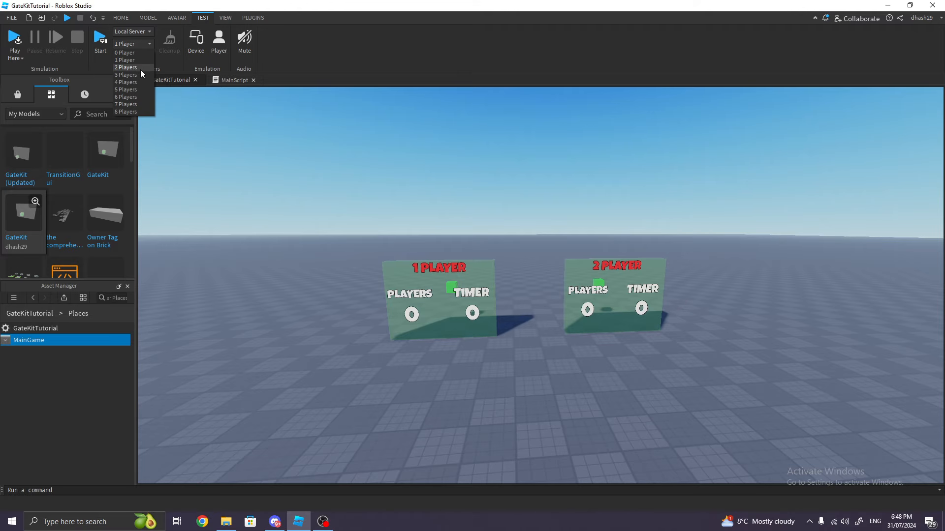
click(125, 75)
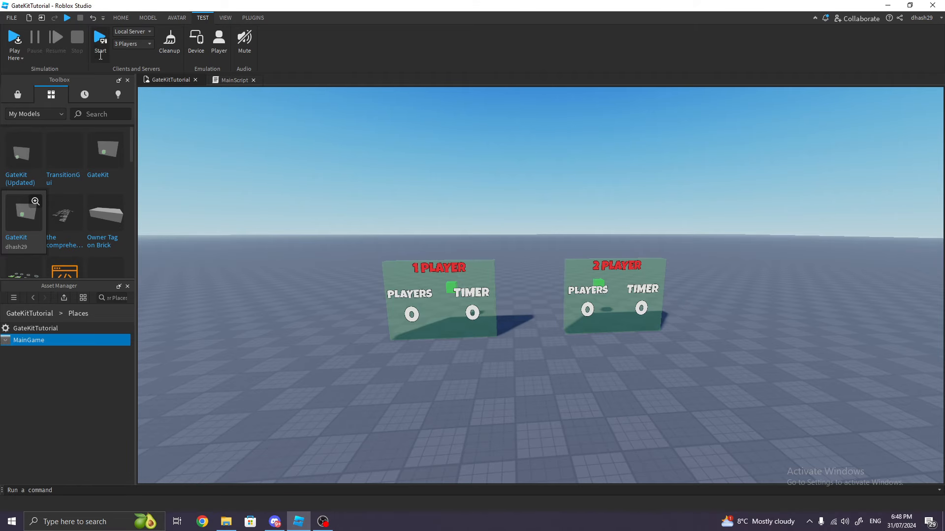
click(100, 39)
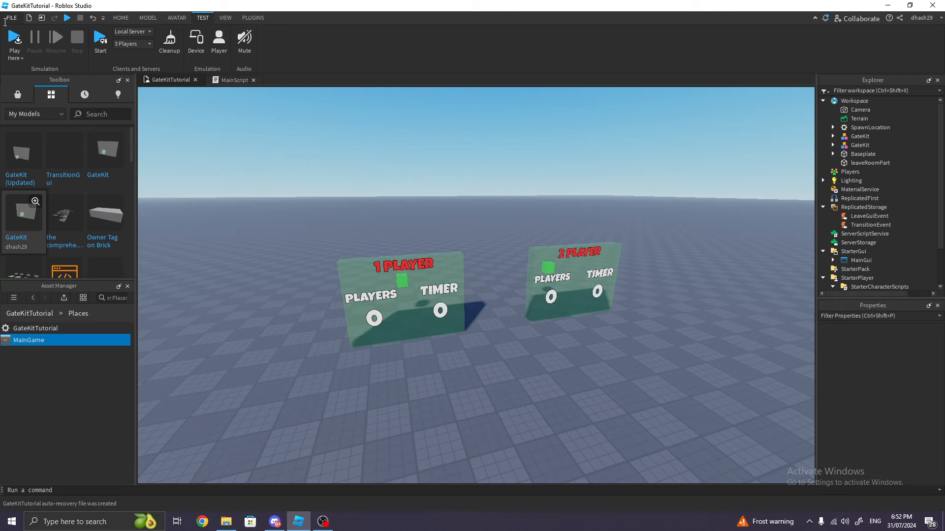
Publish the GateKitTutorial place to Roblox from the File menu.
click(10, 17)
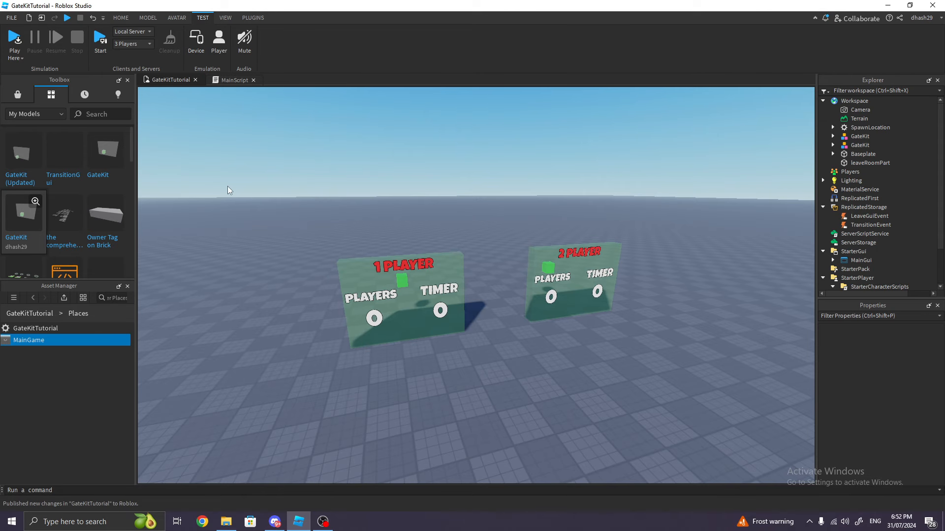
click(10, 18)
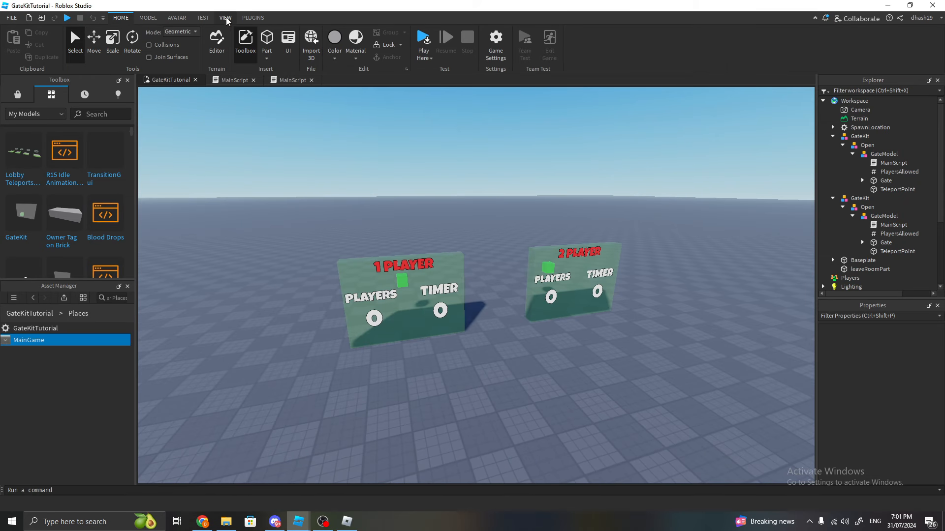
Open MainGame from the Asset Manager, close it, and republish GateKitTutorial.
click(225, 17)
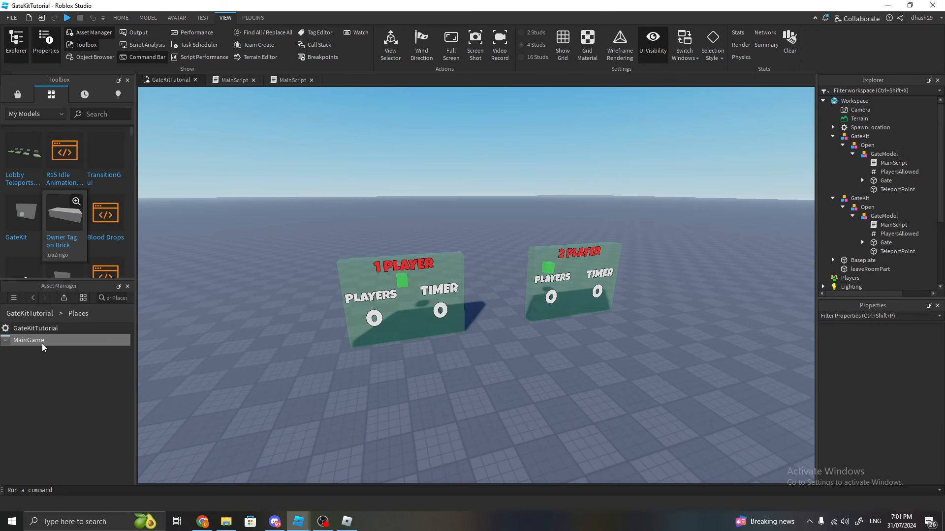
double_click(29, 340)
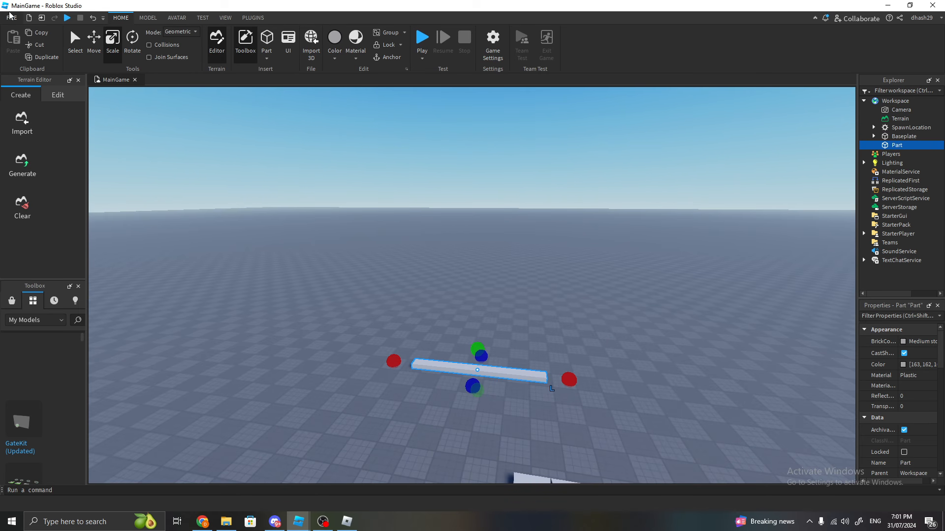
click(448, 290)
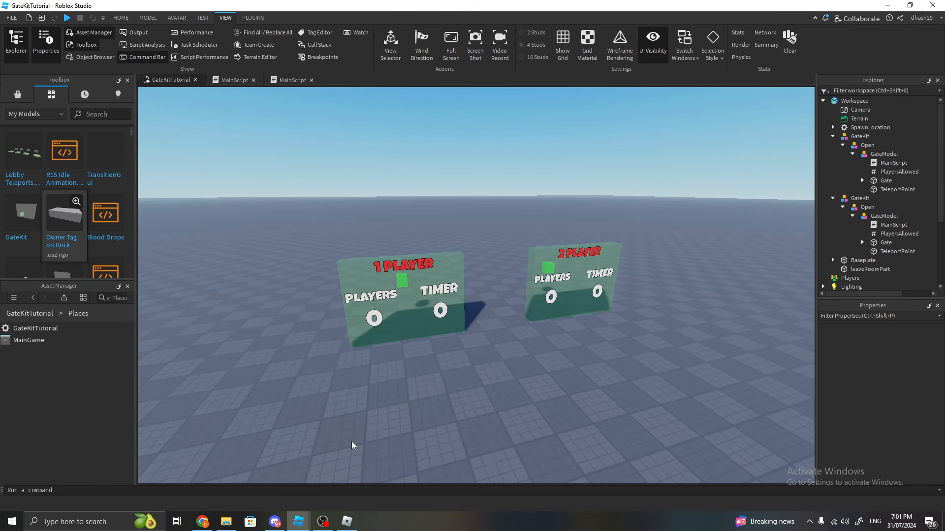
click(11, 18)
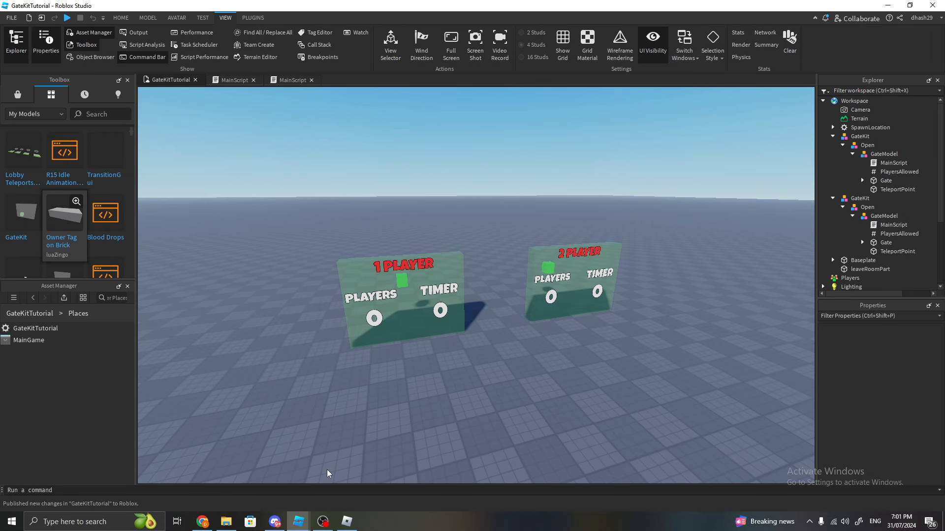
mouse_move(329, 419)
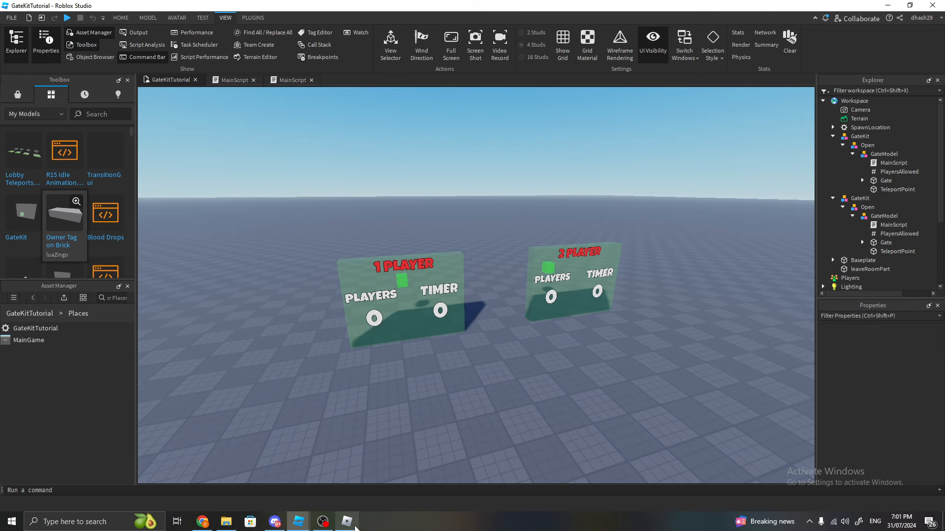
Walk into the 1 PLAYER gate in the Roblox player and await the teleport loading screen.
click(67, 18)
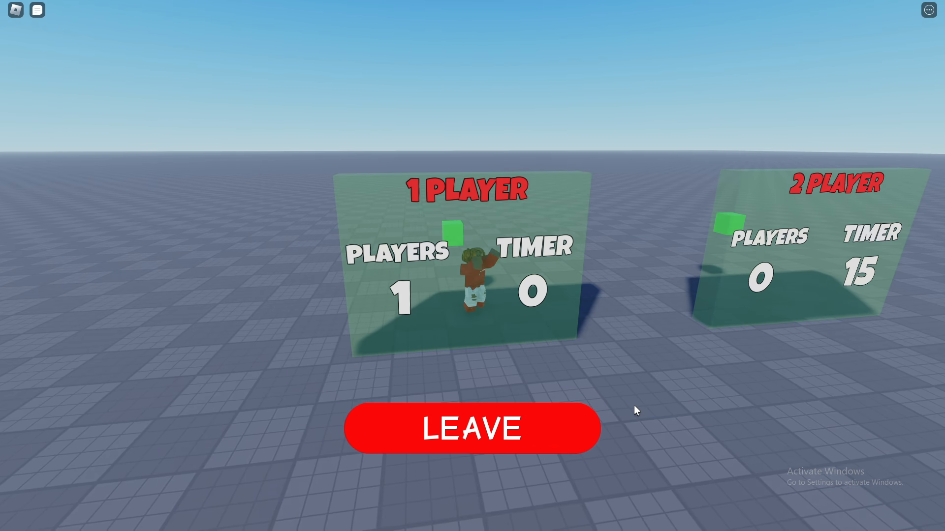
click(472, 428)
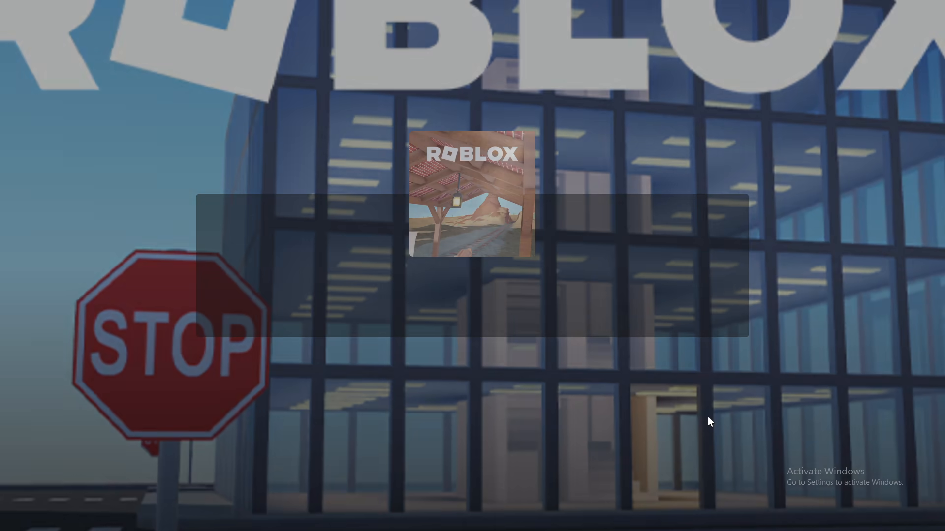